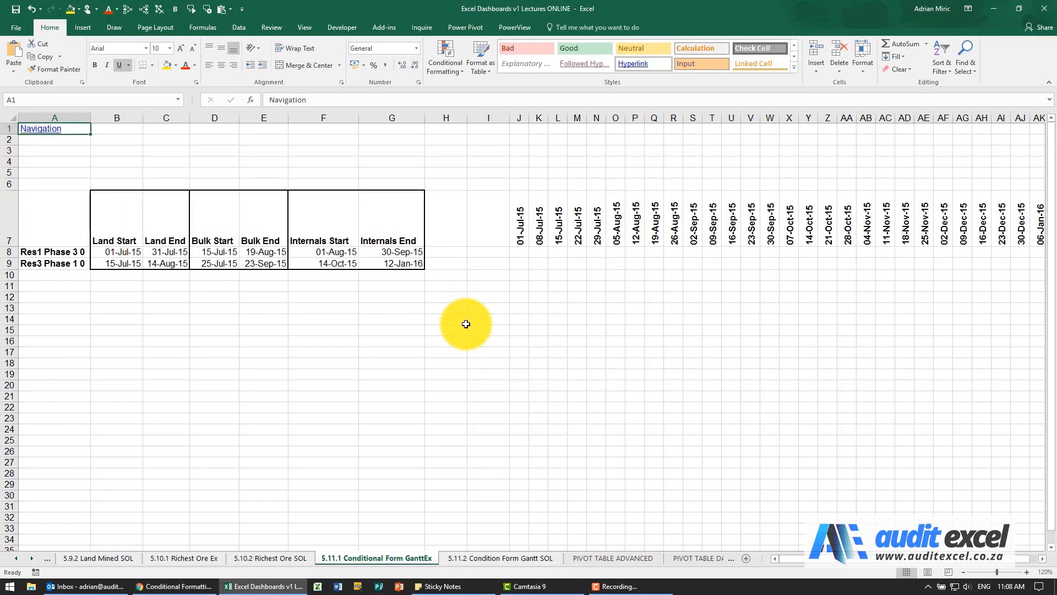
{"action": "mouse_move", "coordinate": [514, 228]}
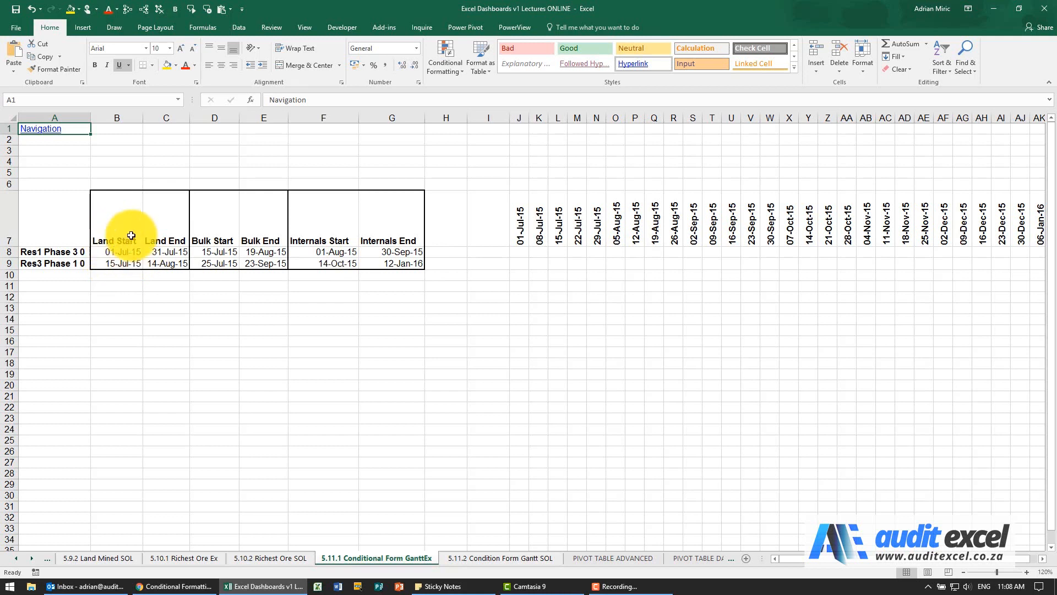
{"action": "mouse_move", "coordinate": [166, 229]}
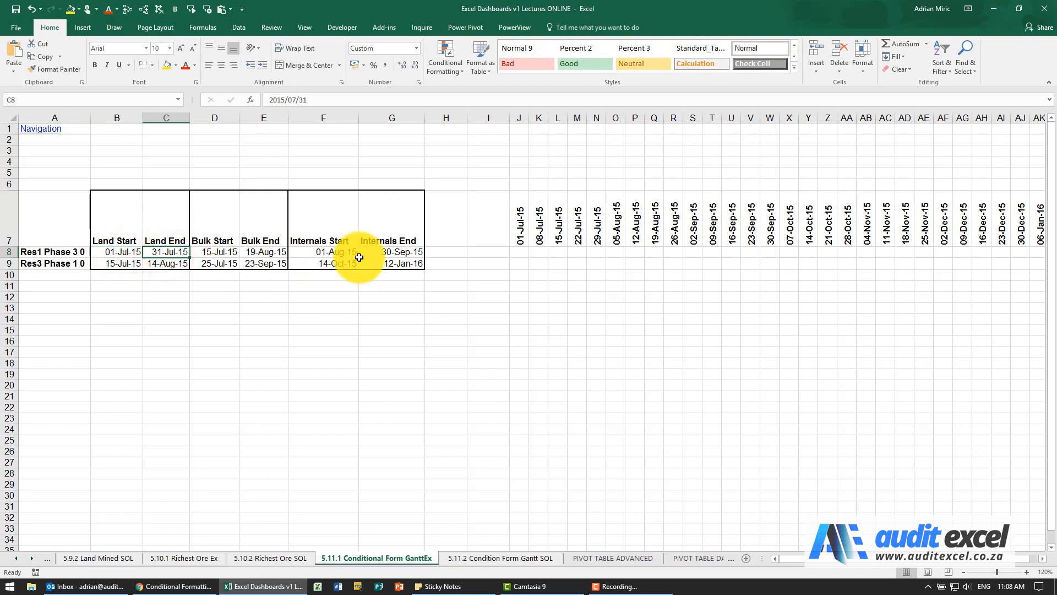
{"action": "mouse_move", "coordinate": [518, 253]}
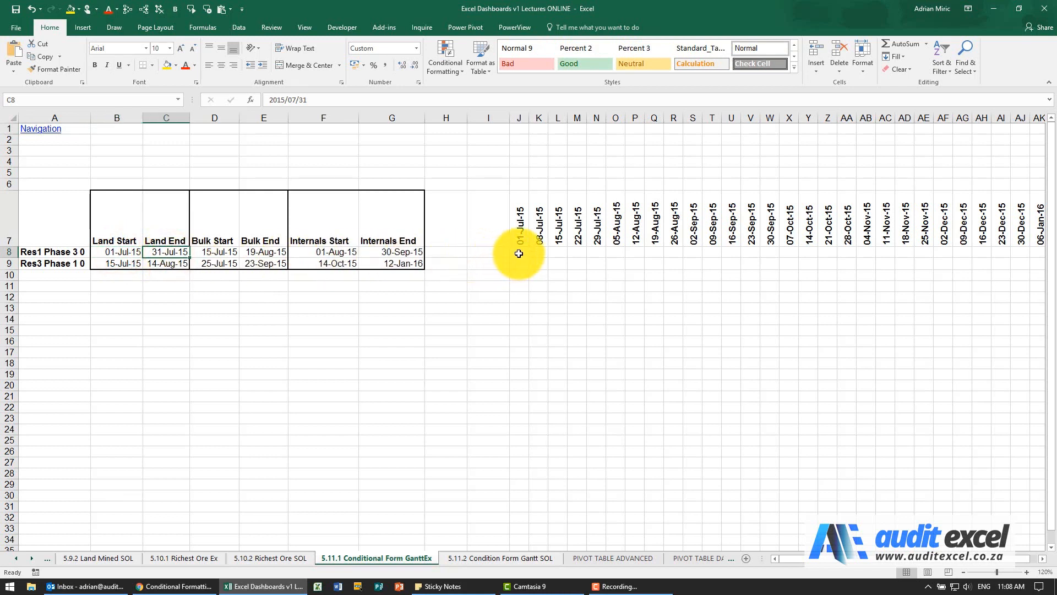
Compare with the finished Gantt sheet, then select J8:AK9 and open Conditional Formatting.
{"action": "left_click", "coordinate": [519, 252]}
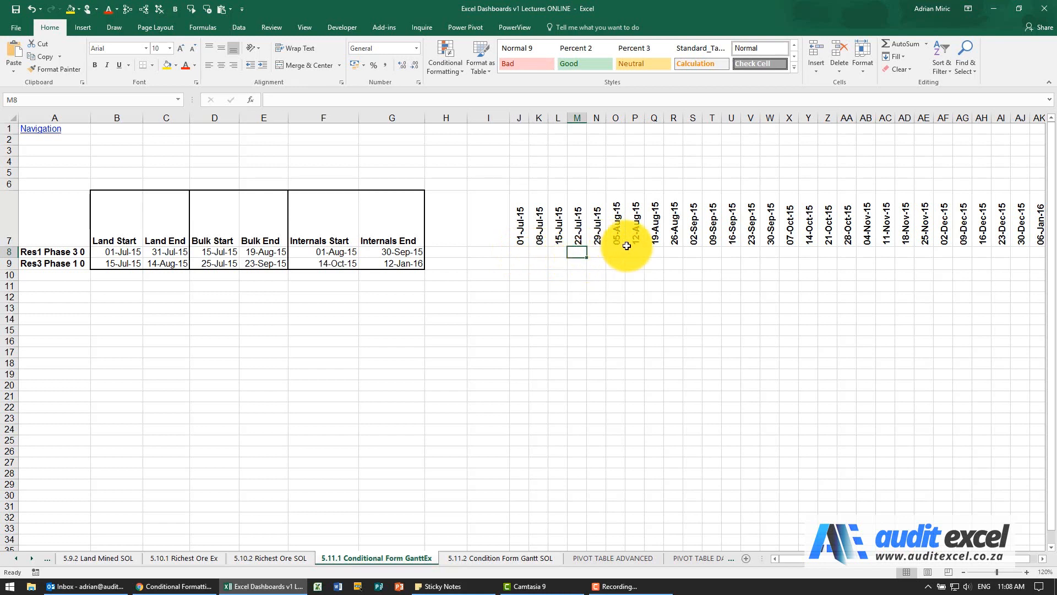
{"action": "mouse_move", "coordinate": [487, 264]}
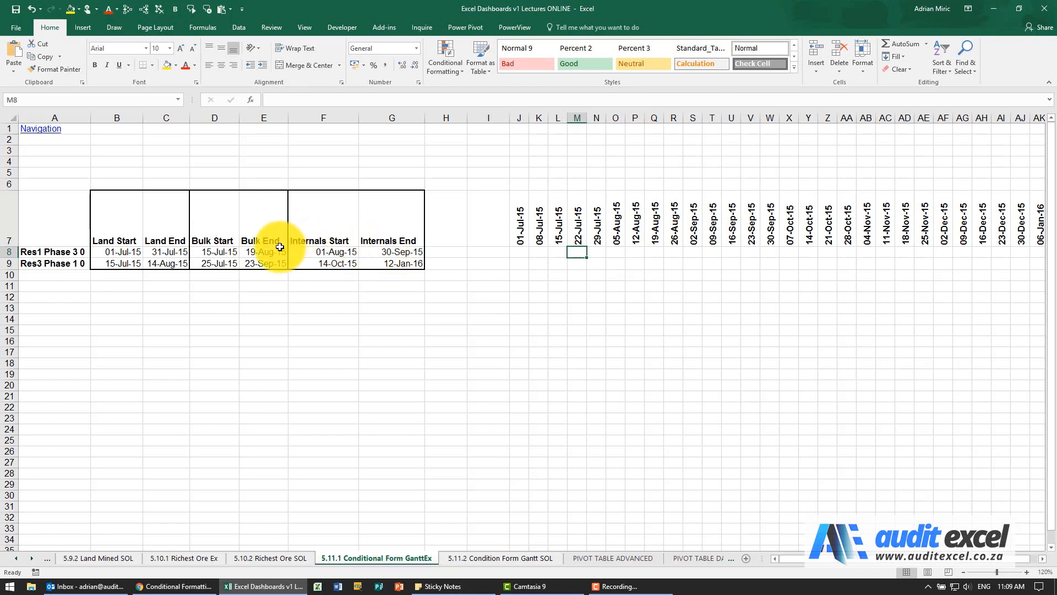
{"action": "mouse_move", "coordinate": [455, 269]}
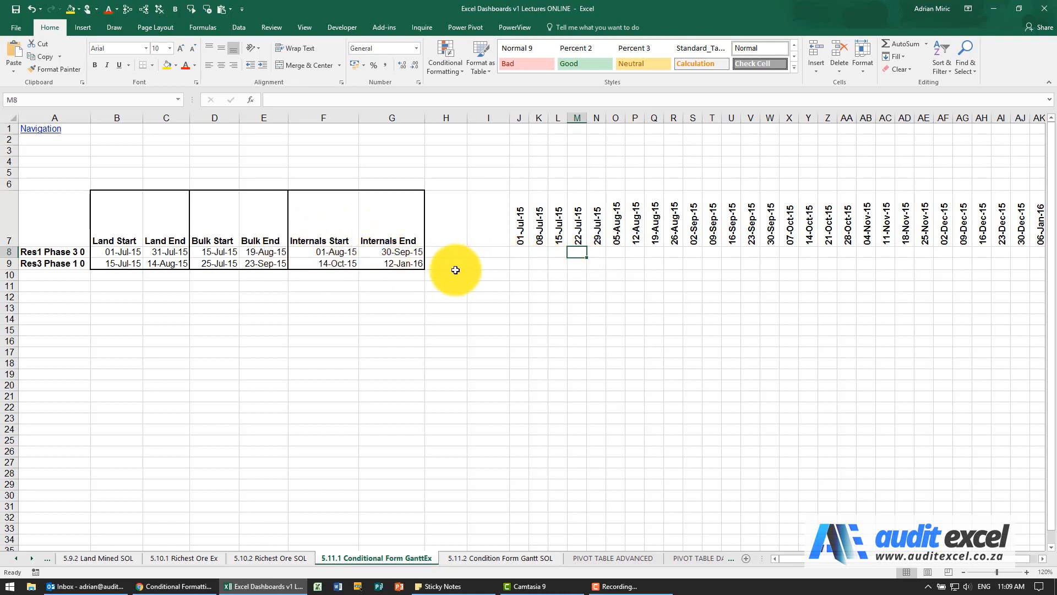
{"action": "mouse_move", "coordinate": [423, 277]}
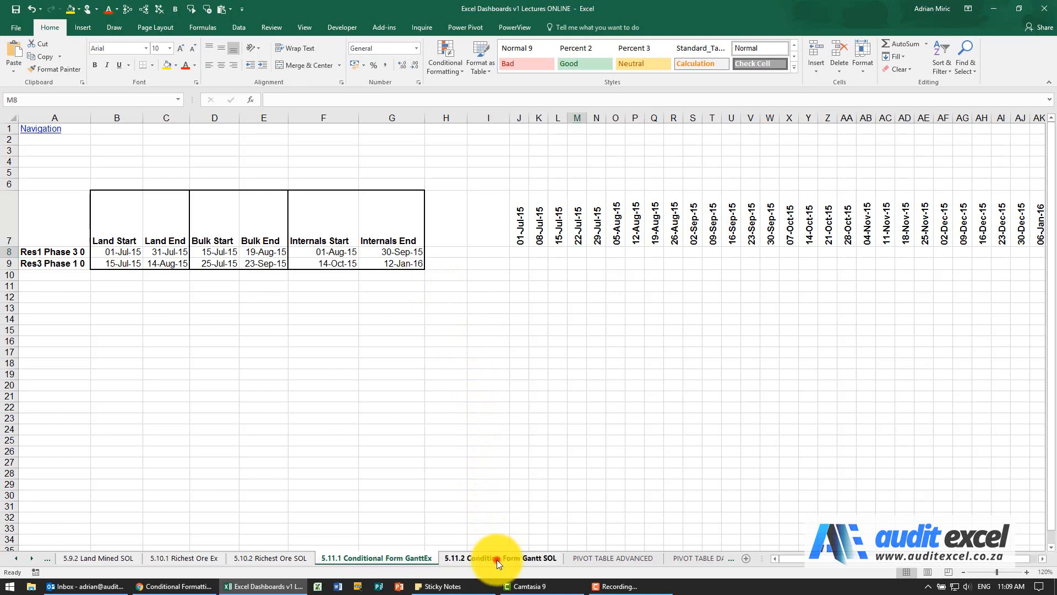
{"action": "left_click", "coordinate": [499, 558]}
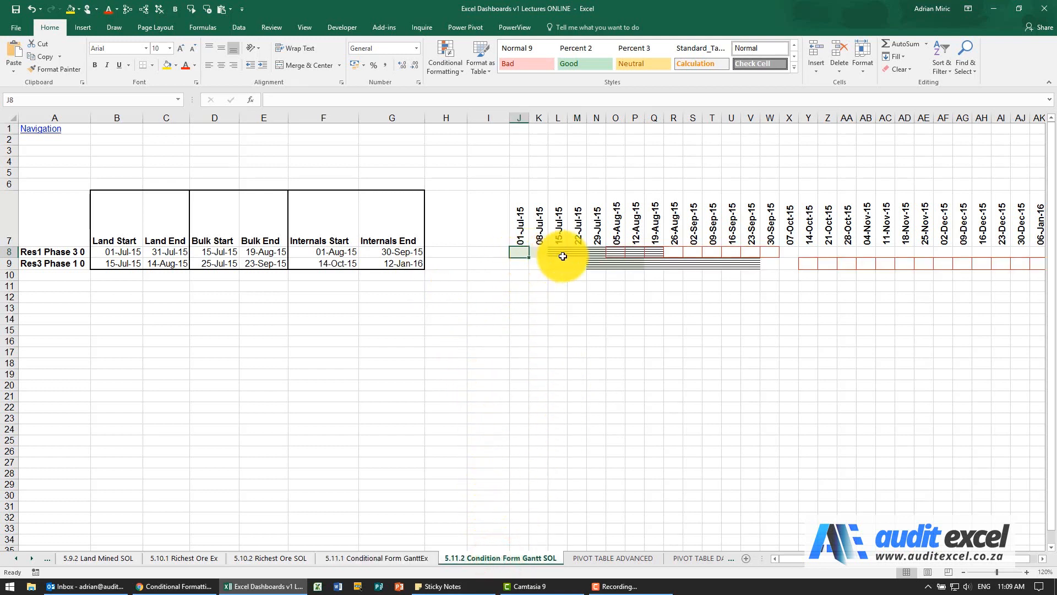
{"action": "mouse_move", "coordinate": [562, 250]}
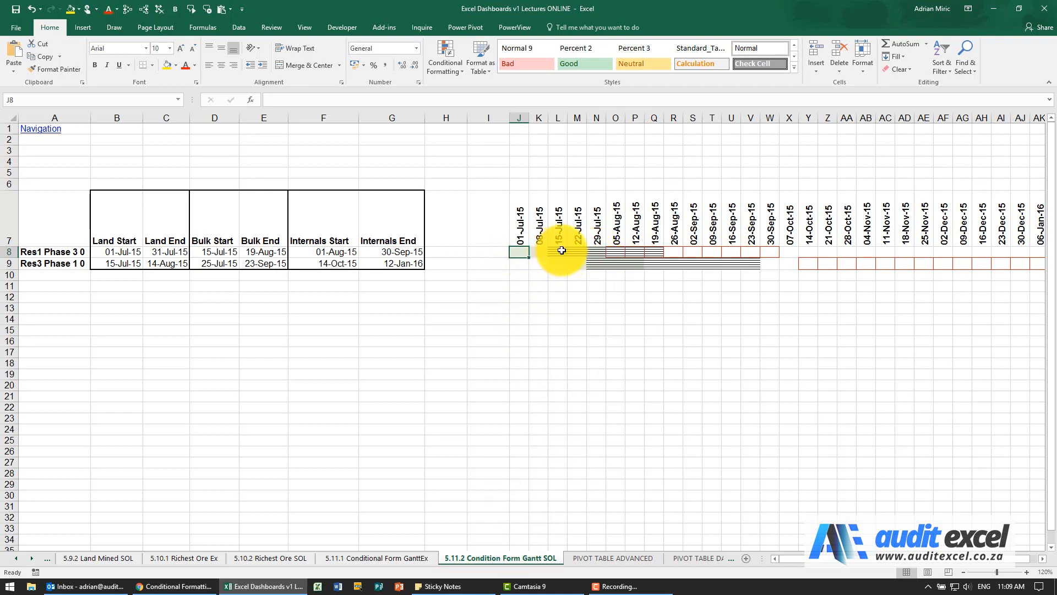
{"action": "mouse_move", "coordinate": [567, 251]}
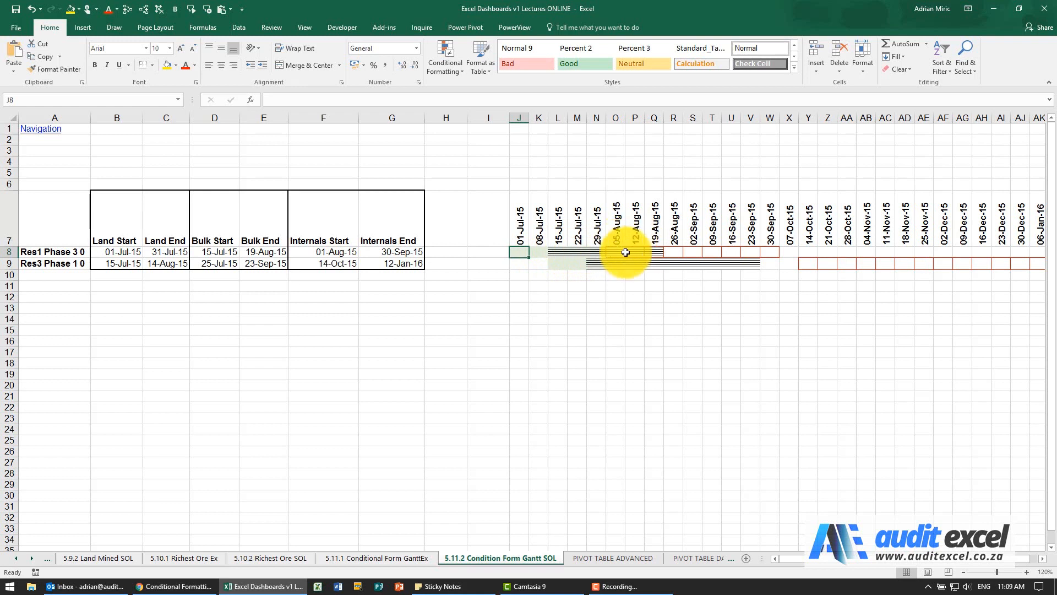
{"action": "mouse_move", "coordinate": [605, 253]}
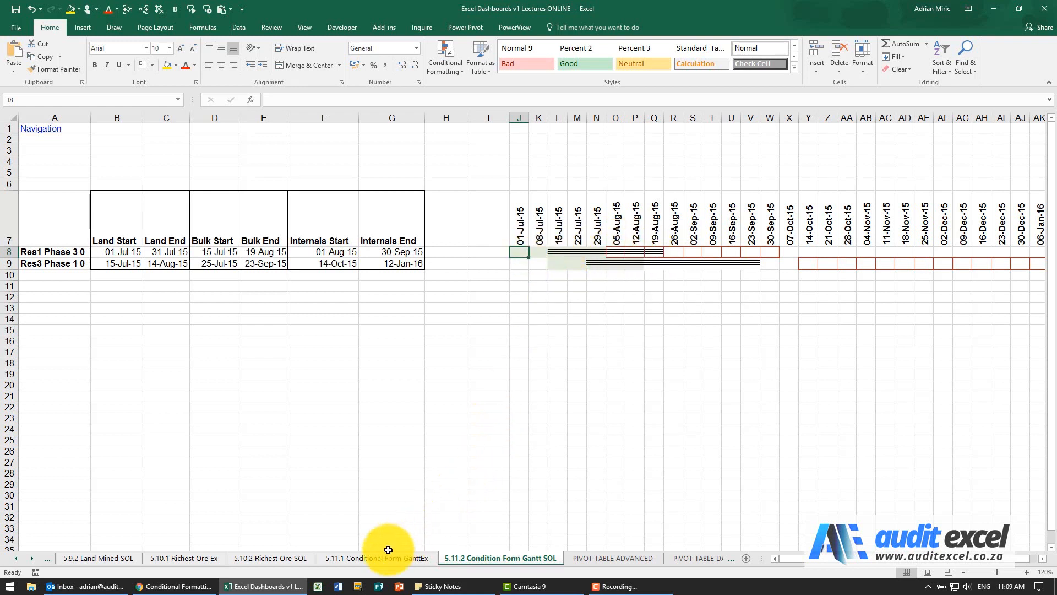
{"action": "left_click", "coordinate": [387, 557]}
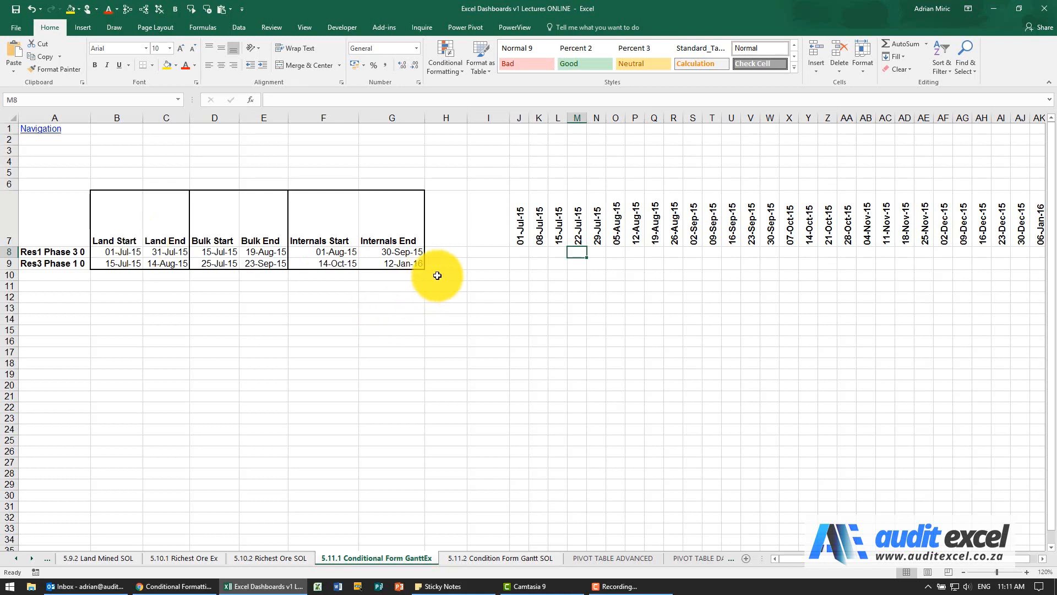
{"action": "left_click", "coordinate": [518, 254]}
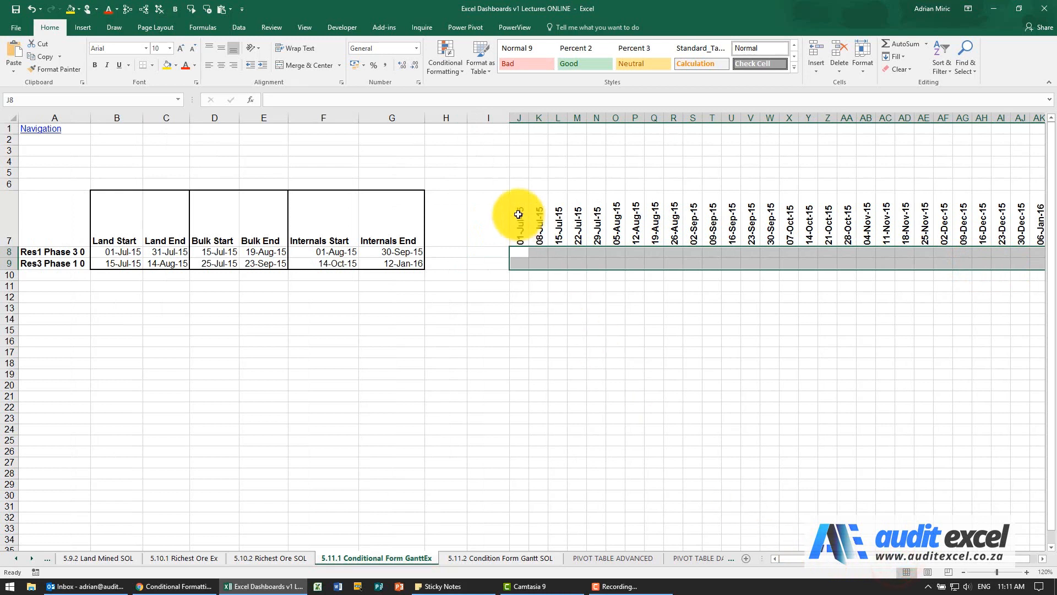
{"action": "left_click", "coordinate": [445, 56]}
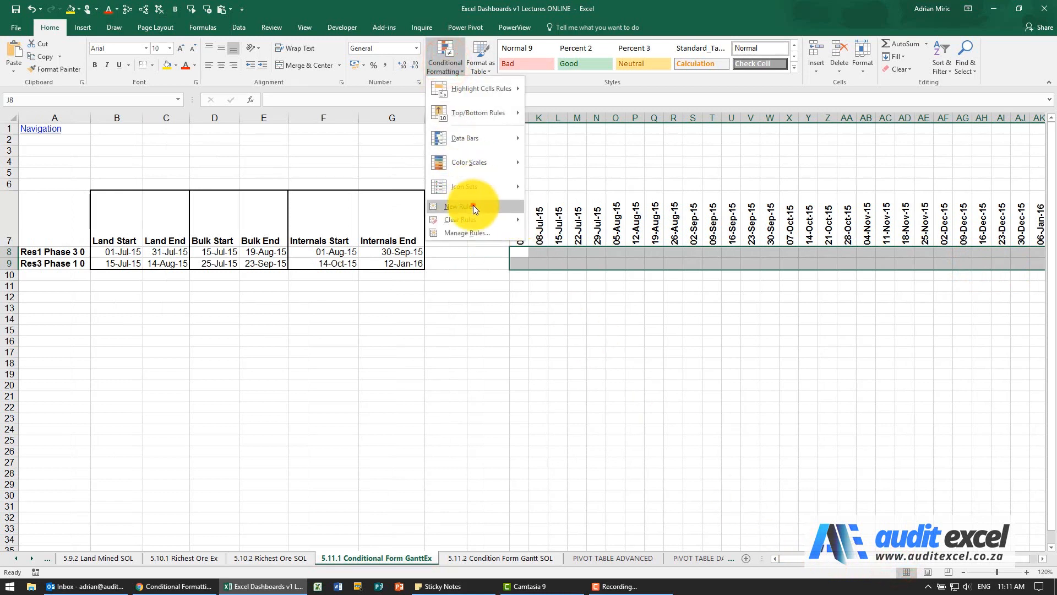
Create a new formula rule =and(J$7>=$B8,J$7<=$C8) for the land weeks.
{"action": "left_click", "coordinate": [458, 207]}
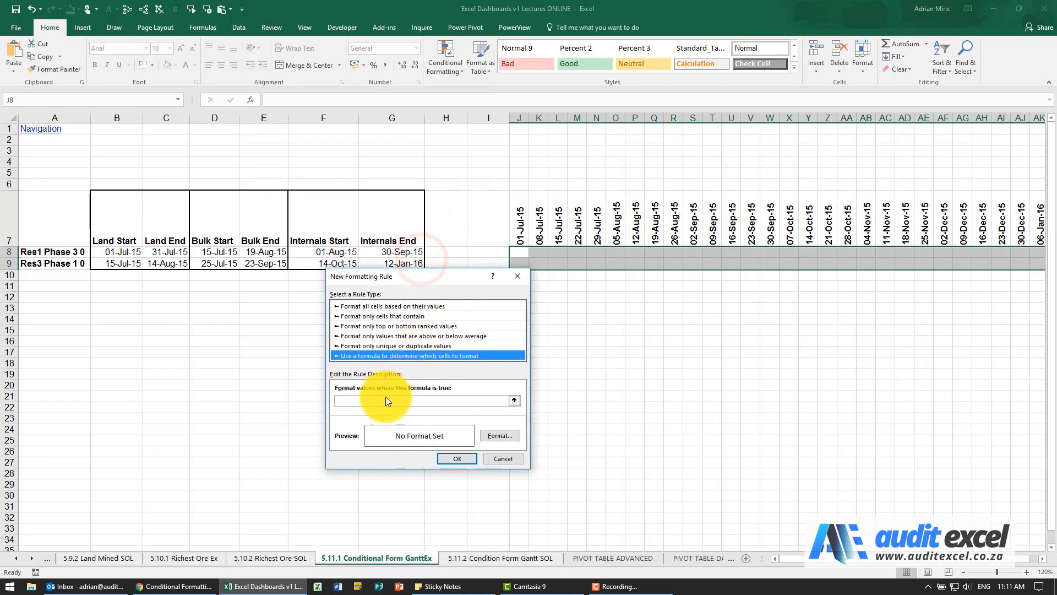
{"action": "left_click", "coordinate": [421, 400]}
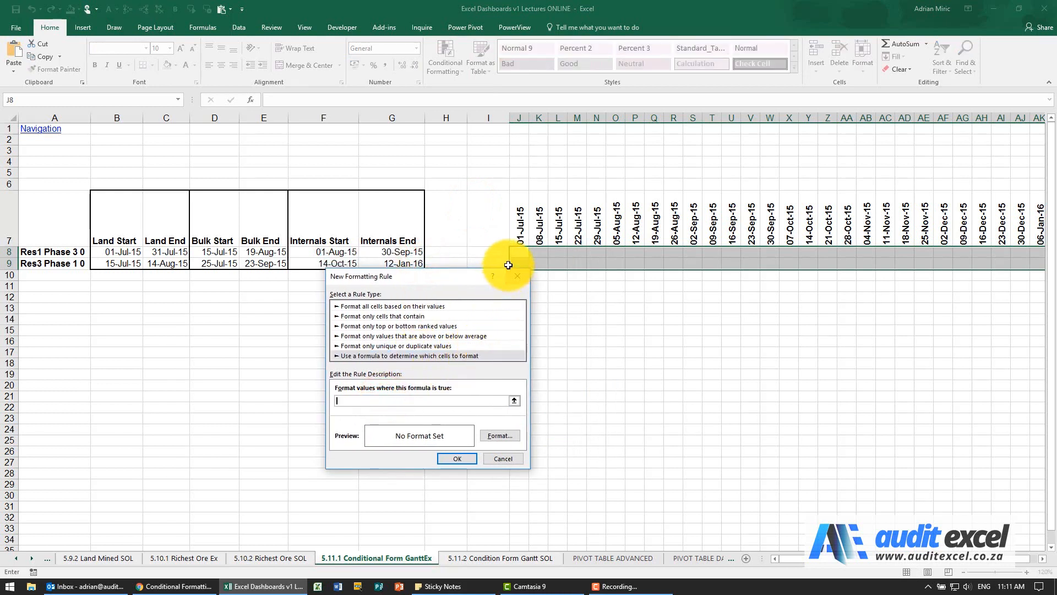
{"action": "mouse_move", "coordinate": [518, 240]}
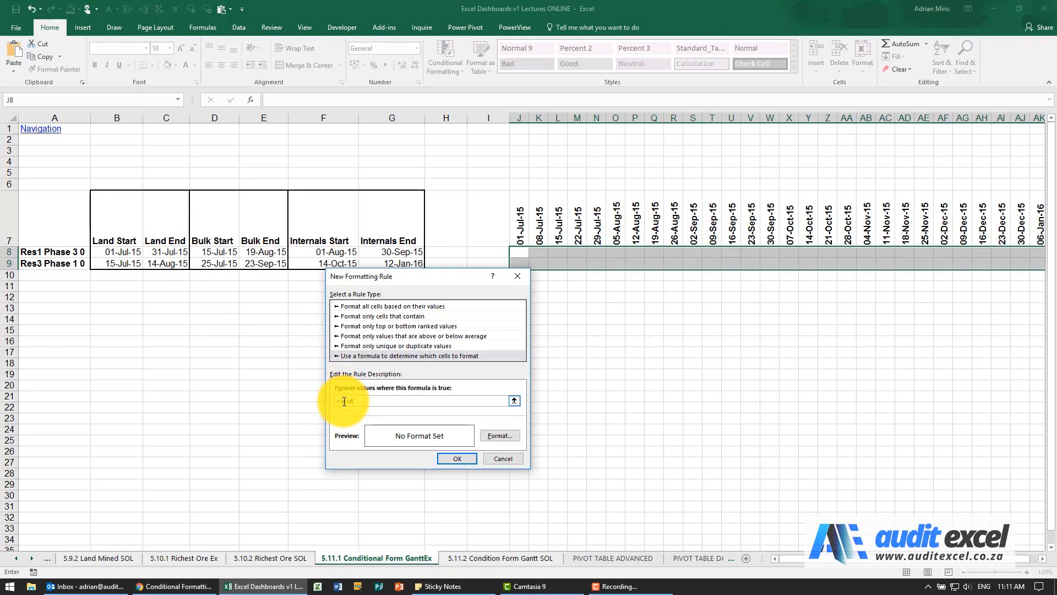
{"action": "type", "text": "=and("}
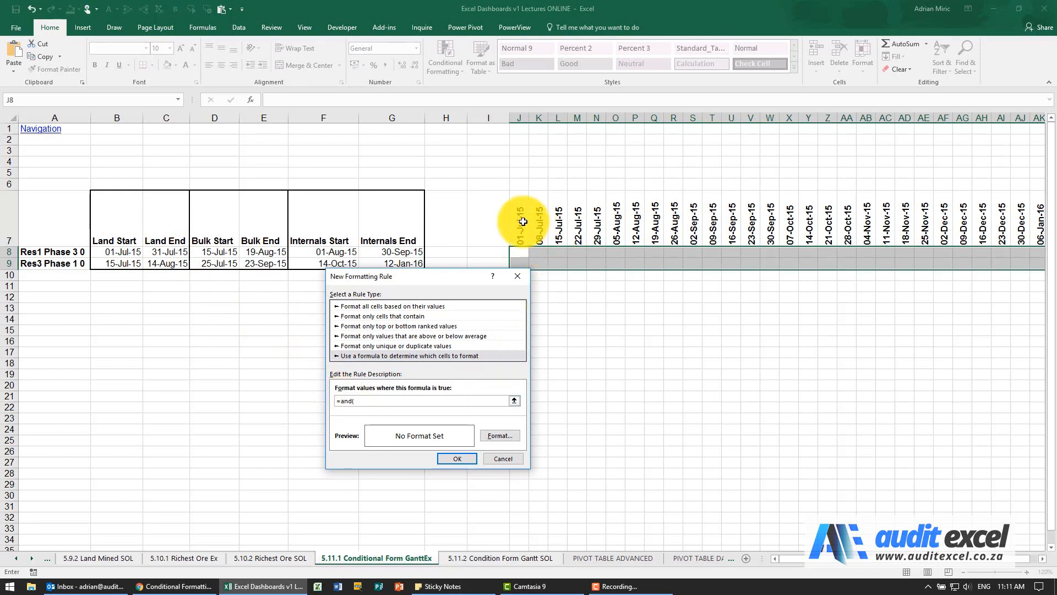
{"action": "left_click", "coordinate": [519, 221]}
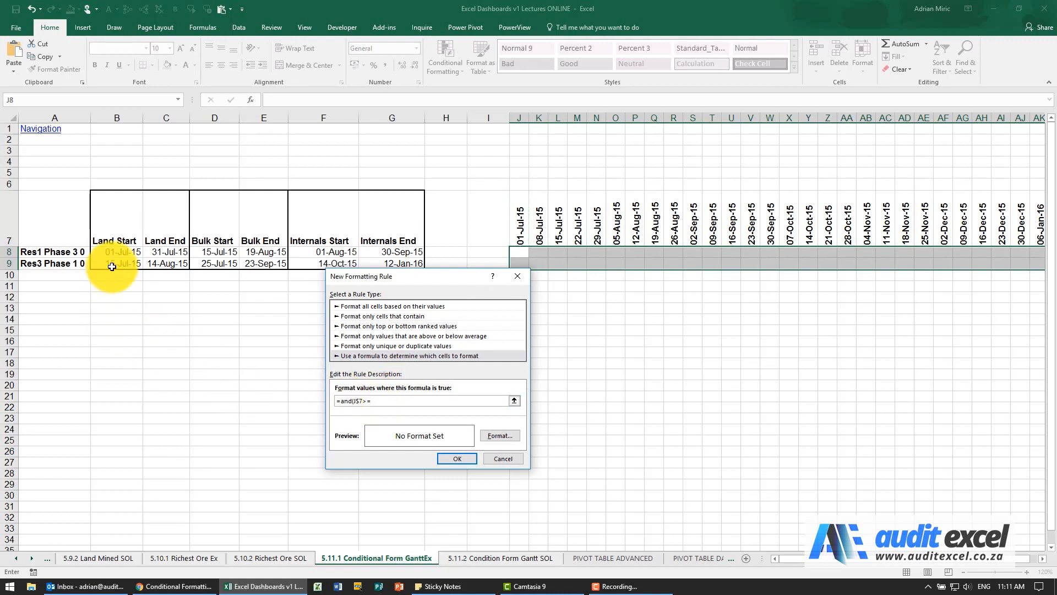
{"action": "left_click", "coordinate": [115, 252]}
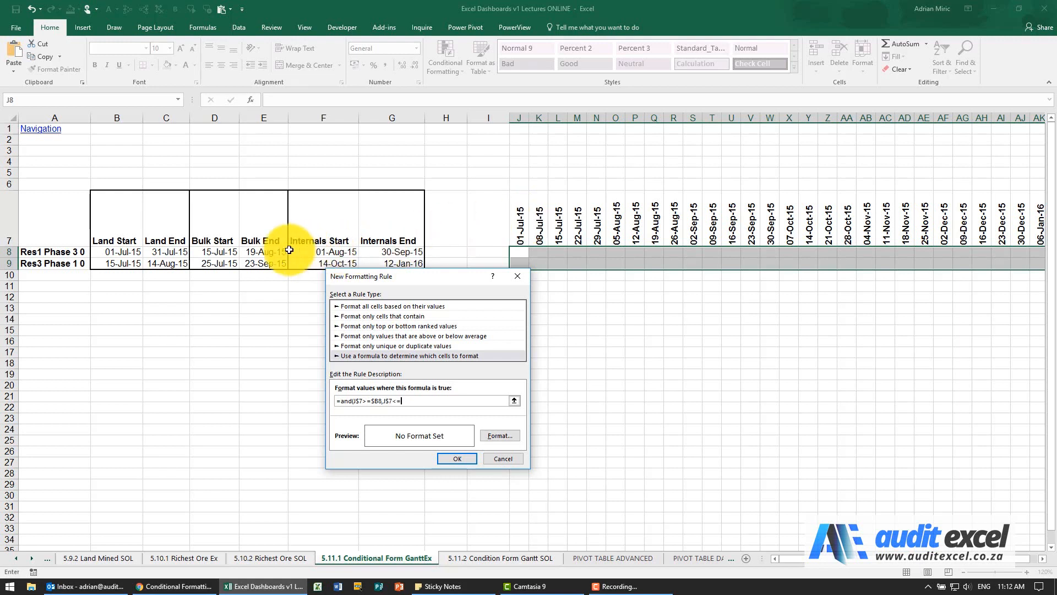
{"action": "left_click", "coordinate": [166, 251]}
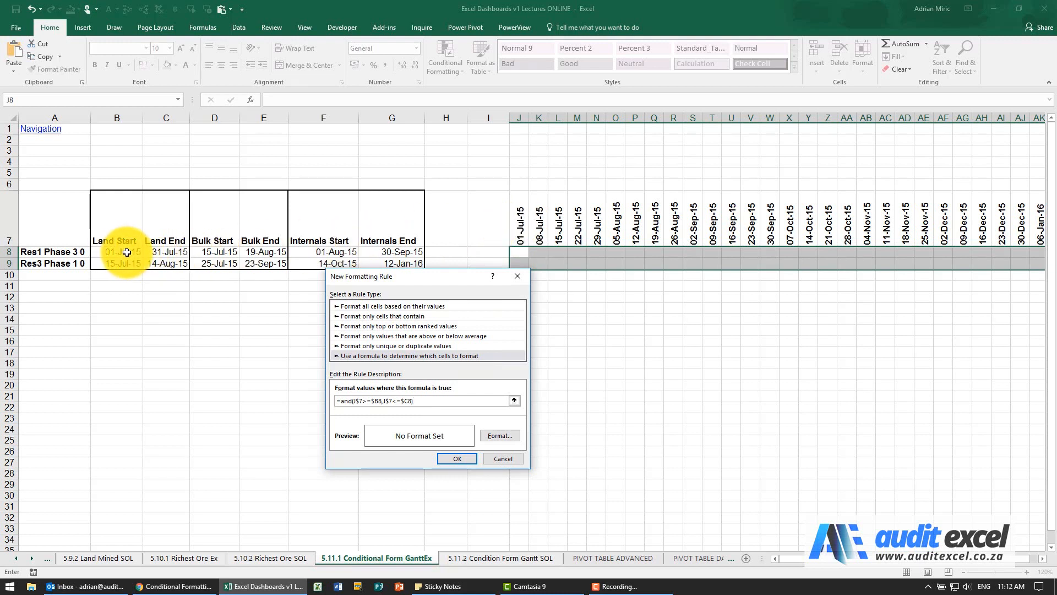
{"action": "mouse_move", "coordinate": [401, 262]}
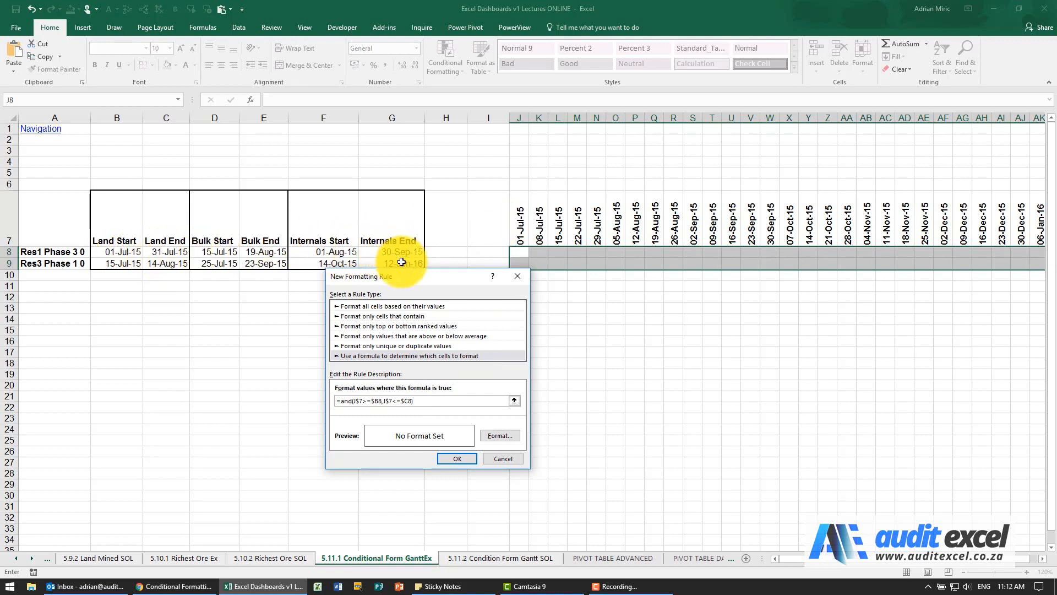
Give the land rule a light green fill and apply it.
{"action": "left_click", "coordinate": [500, 435]}
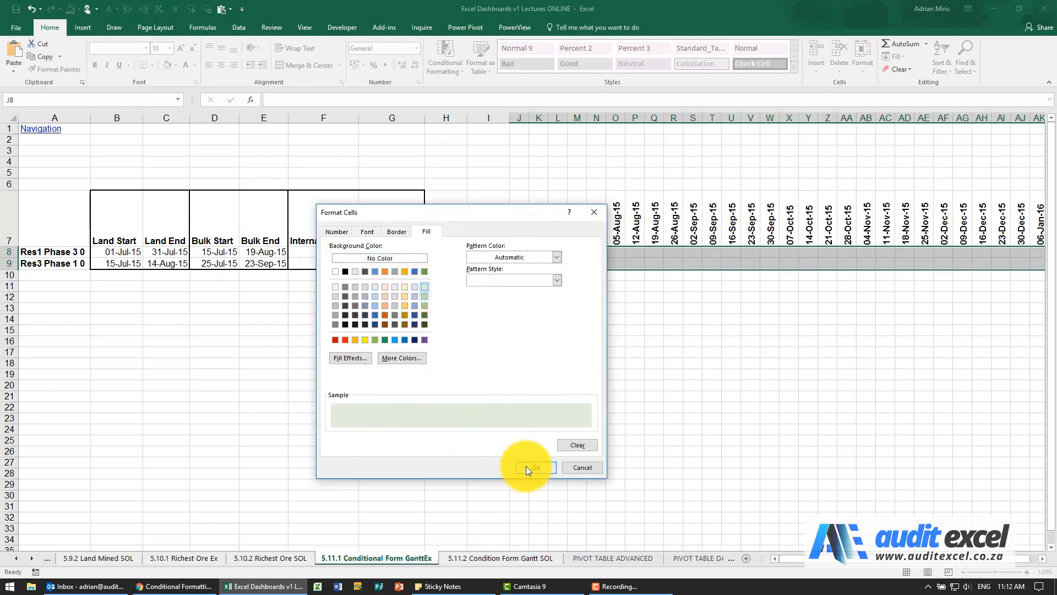
{"action": "left_click", "coordinate": [535, 467]}
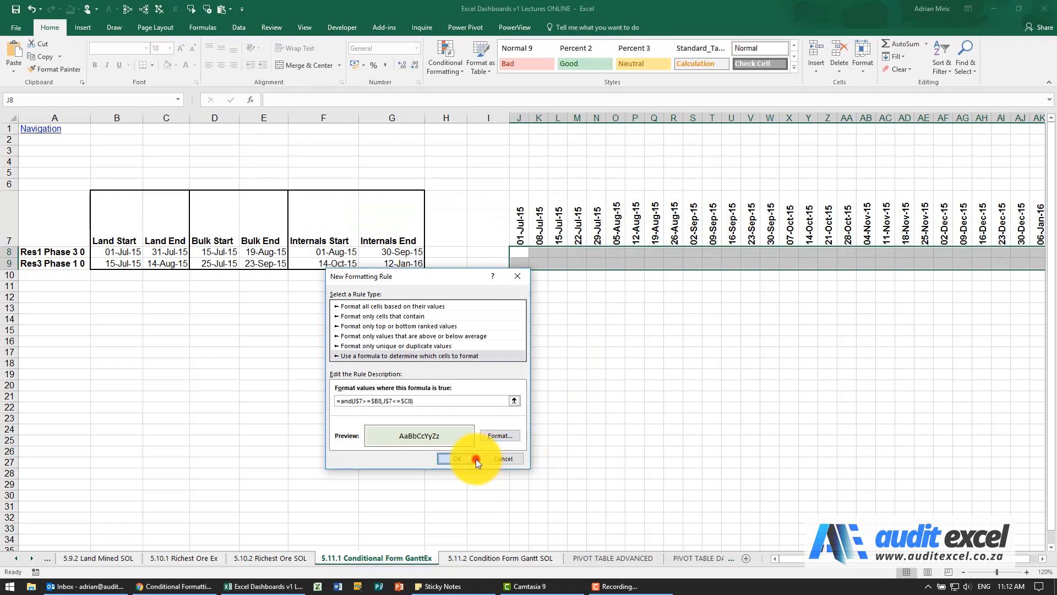
{"action": "left_click", "coordinate": [457, 459]}
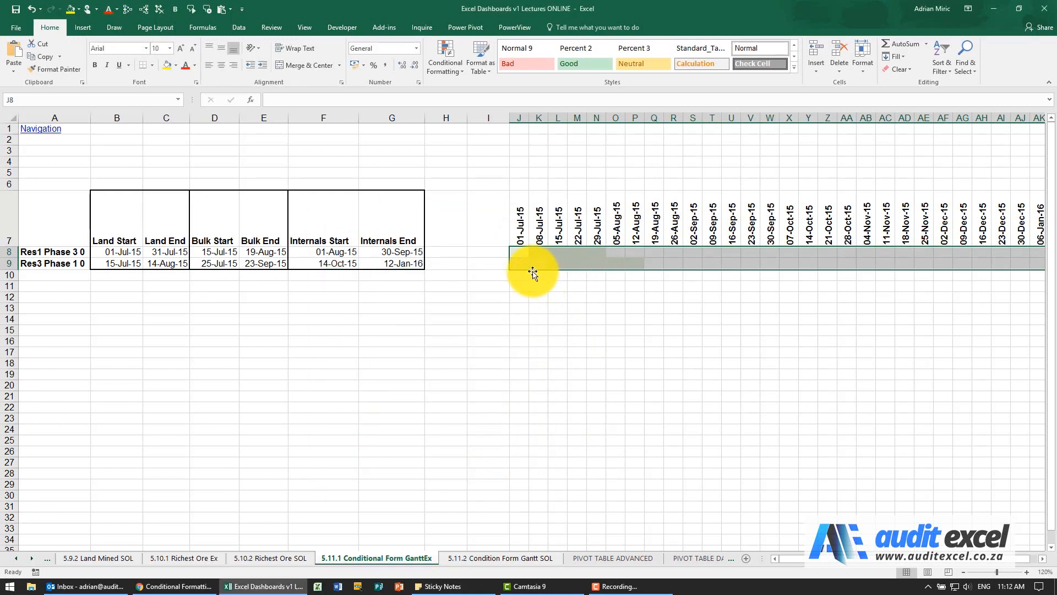
{"action": "mouse_move", "coordinate": [581, 252]}
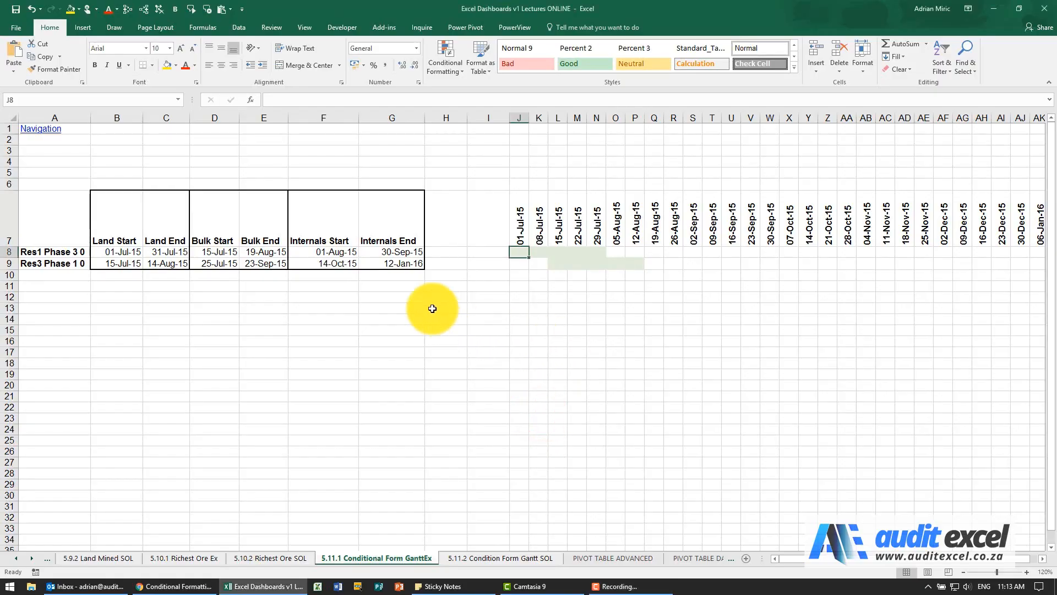
{"action": "mouse_move", "coordinate": [557, 295]}
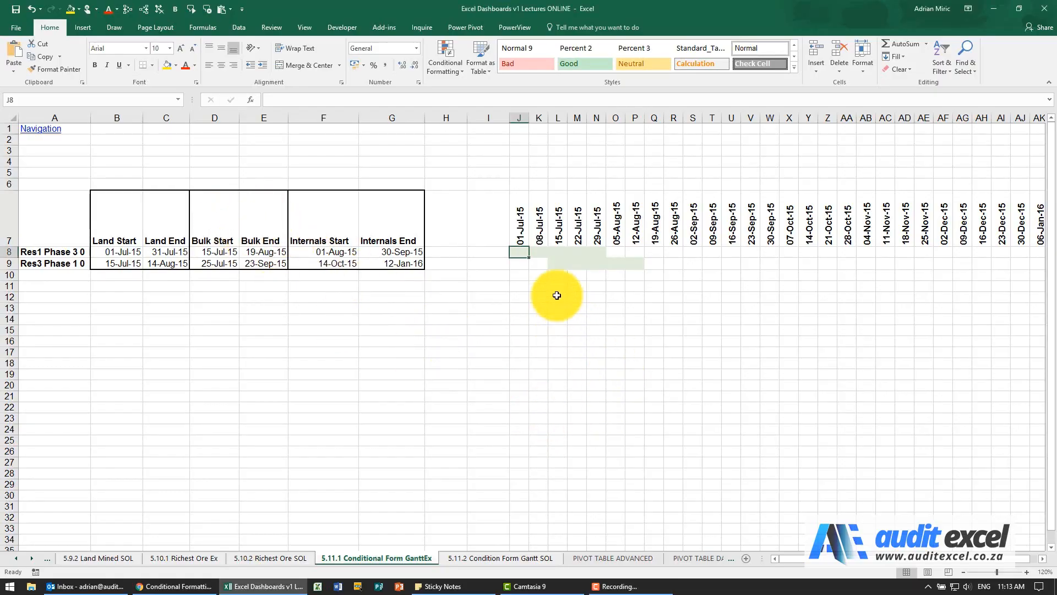
{"action": "mouse_move", "coordinate": [522, 251]}
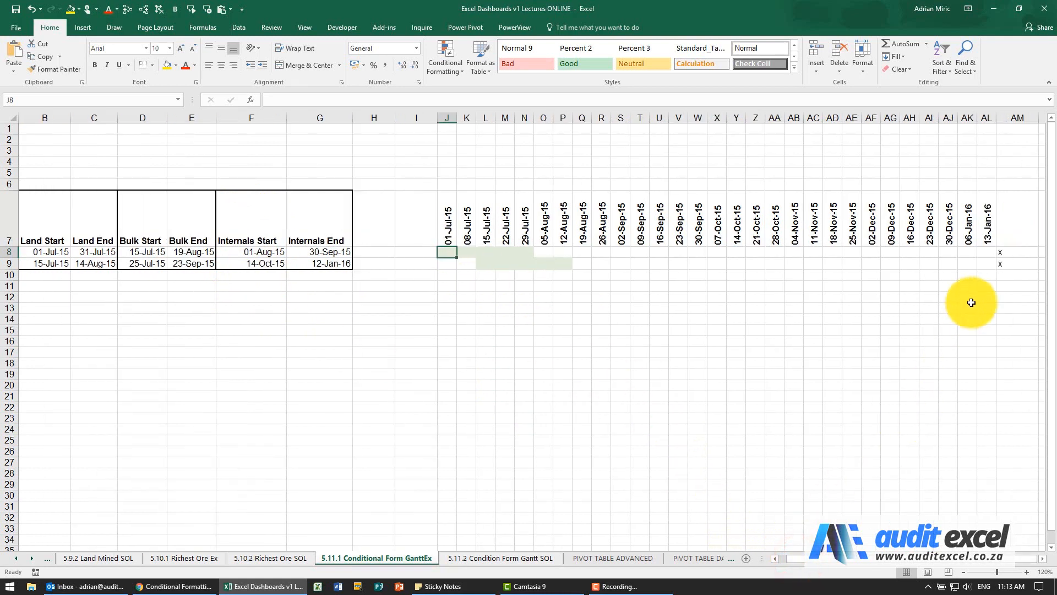
Select J8:AK9 and enter the bulk formula rule =and(J$7>=$D8,J$7<=$E8), then open its format settings.
{"action": "left_click_drag", "start_coordinate": [445, 252], "coordinate": [991, 263]}
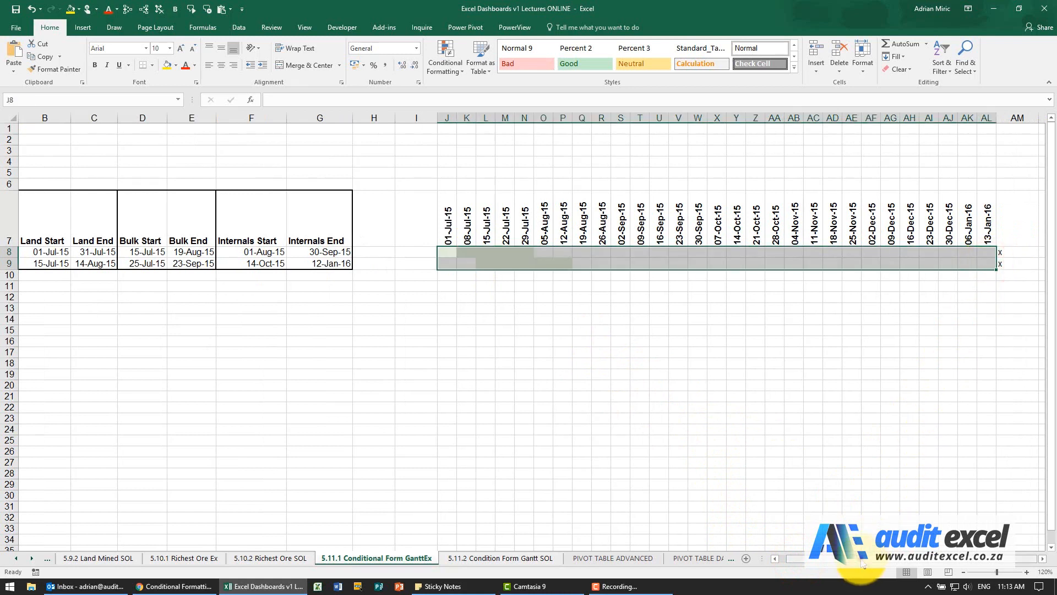
{"action": "left_click", "coordinate": [444, 59]}
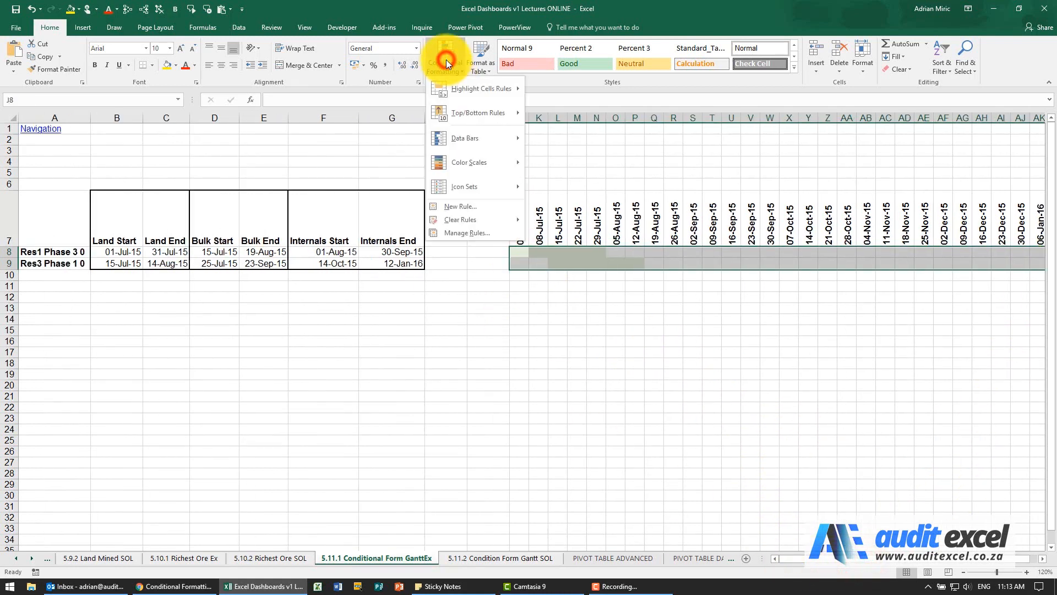
{"action": "left_click", "coordinate": [460, 206]}
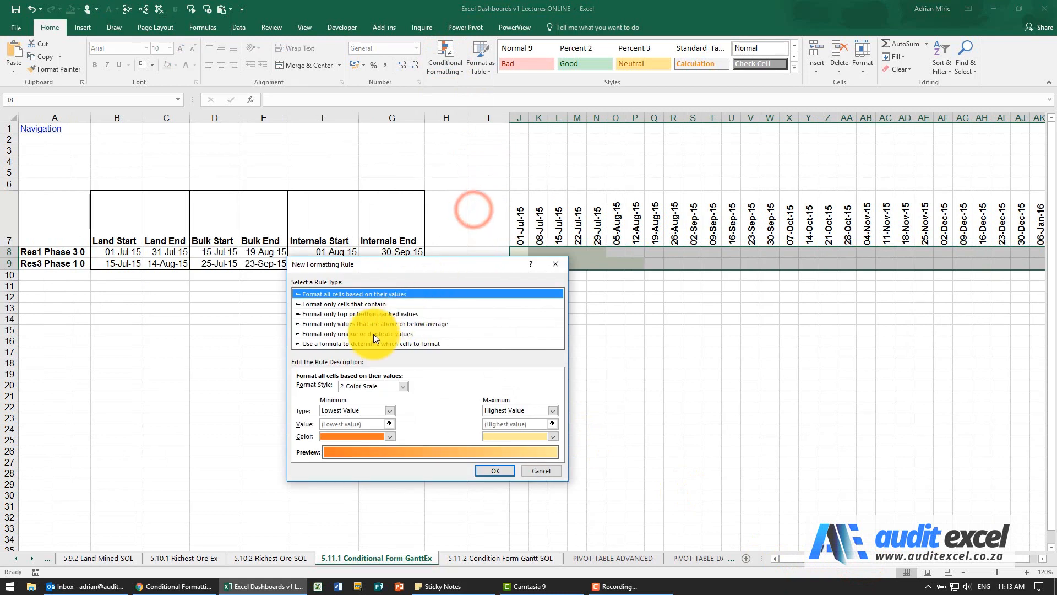
{"action": "left_click", "coordinate": [360, 343]}
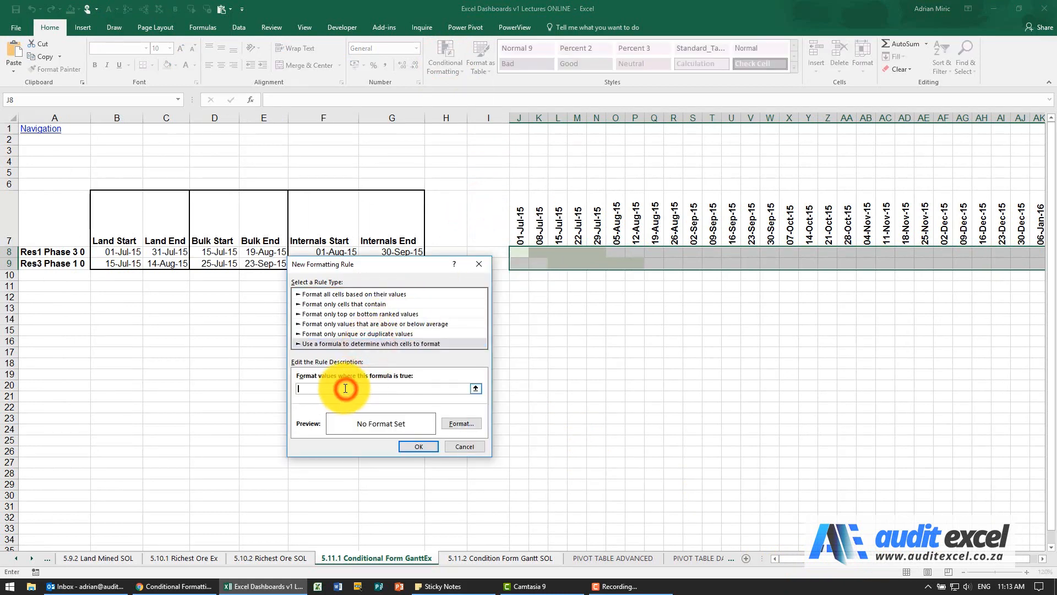
{"action": "type", "text": "=and("}
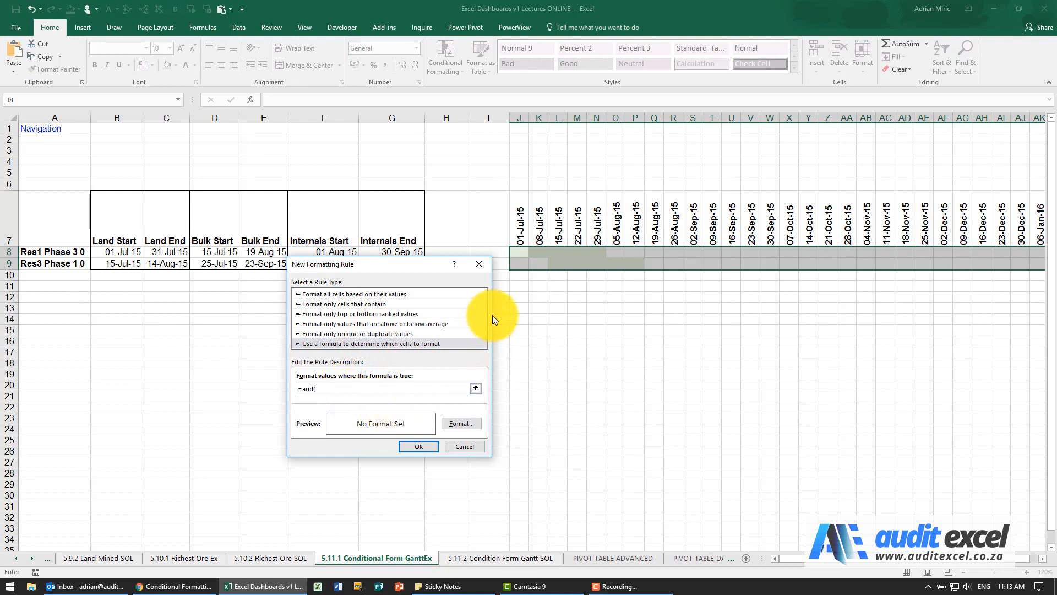
{"action": "left_click", "coordinate": [519, 232]}
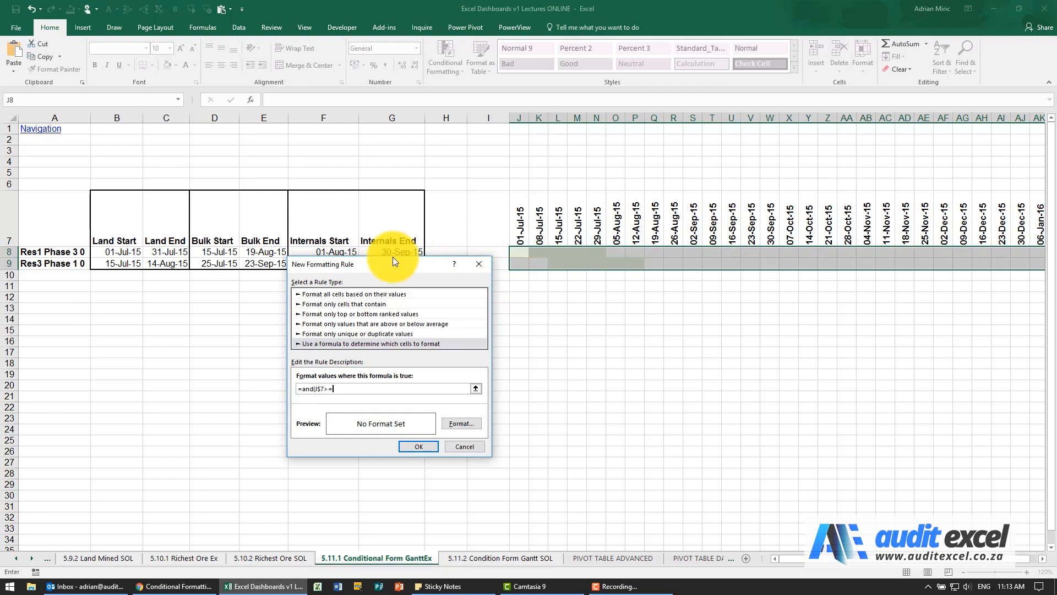
{"action": "left_click", "coordinate": [214, 252]}
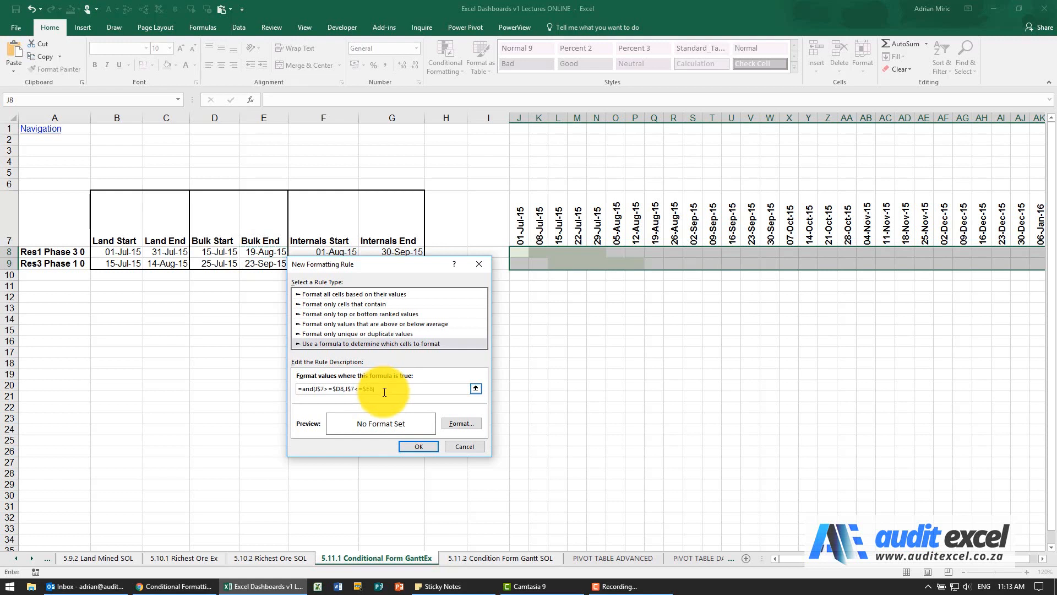
{"action": "left_click", "coordinate": [461, 423]}
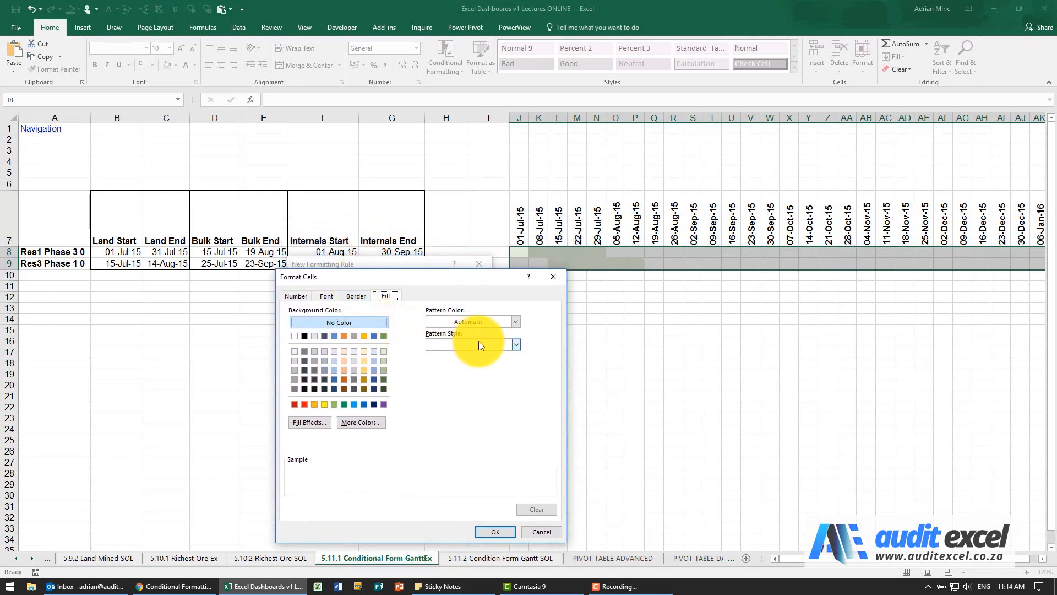
Apply a horizontal-line pattern fill to the bulk rule and confirm it.
{"action": "left_click", "coordinate": [516, 345]}
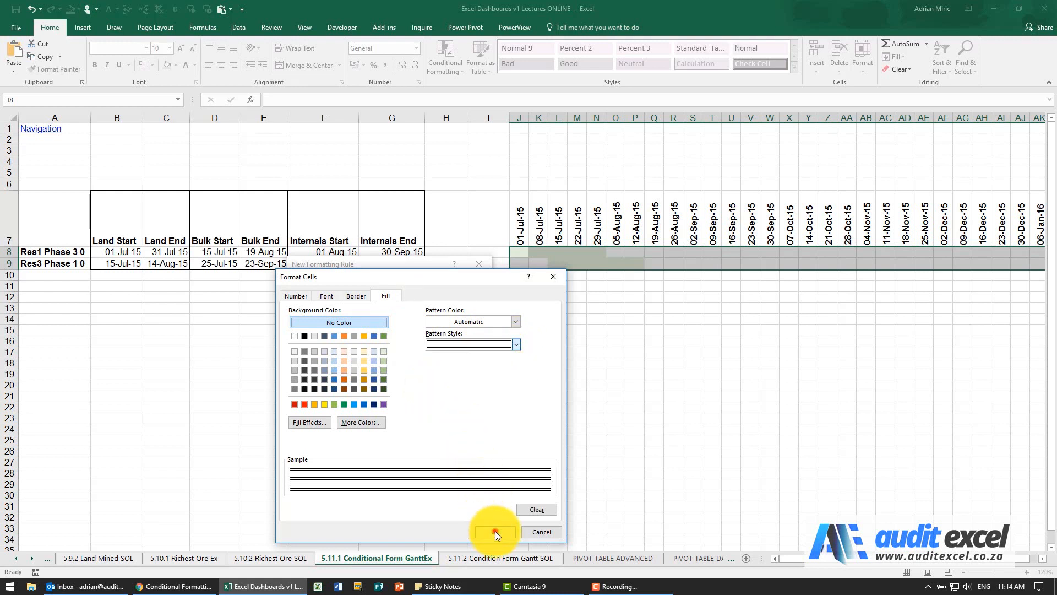
{"action": "left_click", "coordinate": [495, 532]}
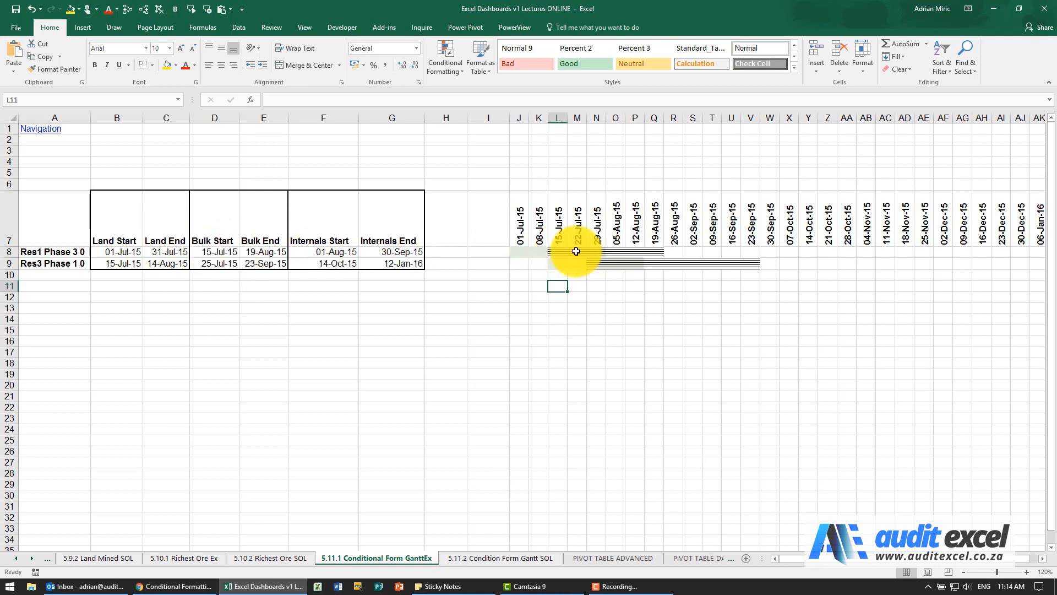
{"action": "mouse_move", "coordinate": [607, 273]}
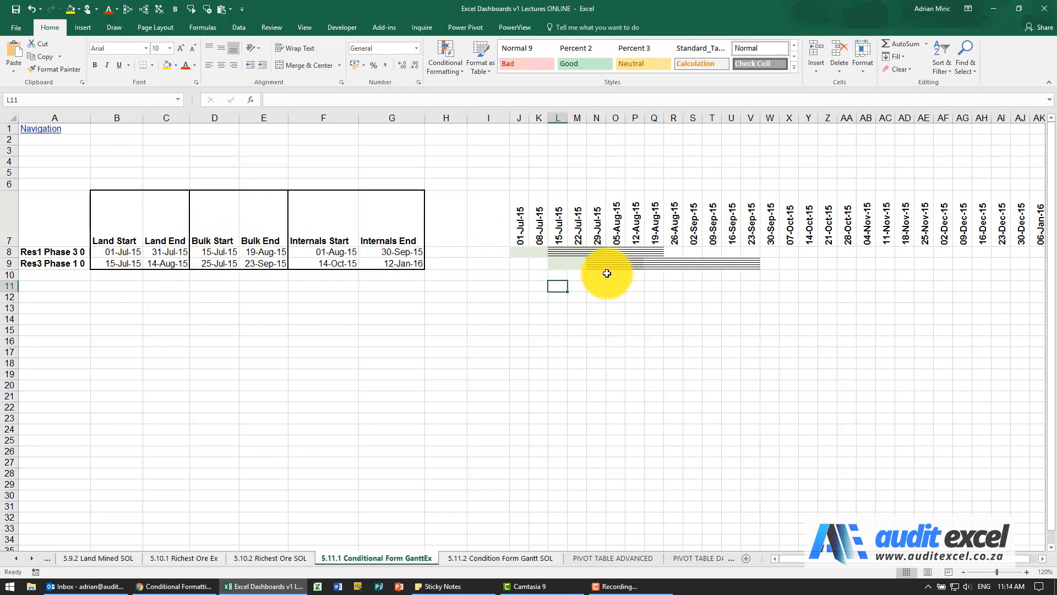
{"action": "mouse_move", "coordinate": [567, 257]}
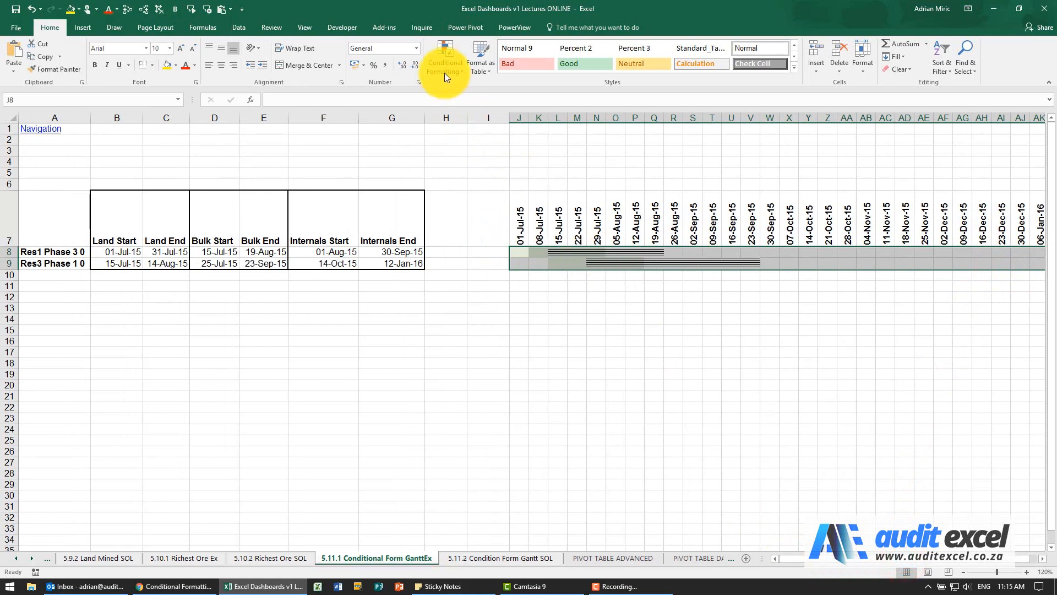
Enter the internals formula rule =and(J$7>=$F8,J$7<=$G8) and open its format settings.
{"action": "left_click", "coordinate": [444, 62]}
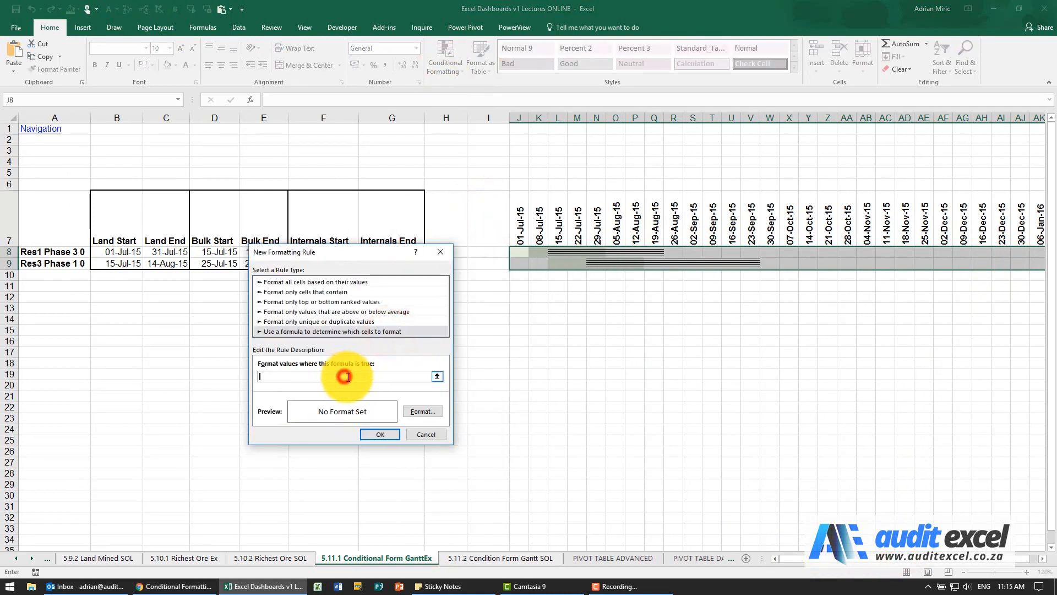
{"action": "type", "text": "=and(J$7"}
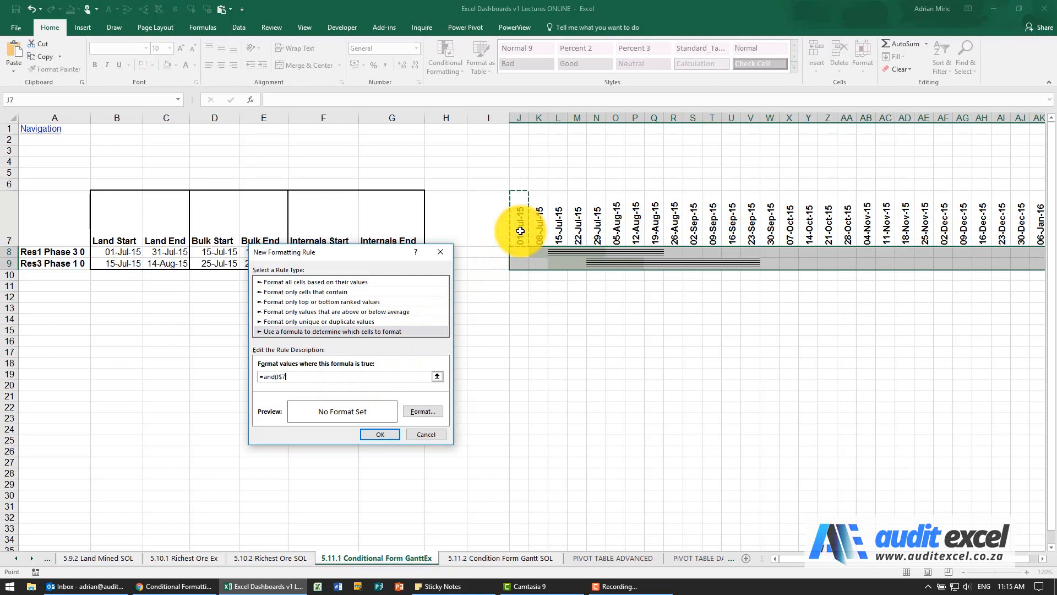
{"action": "type", "text": ">="}
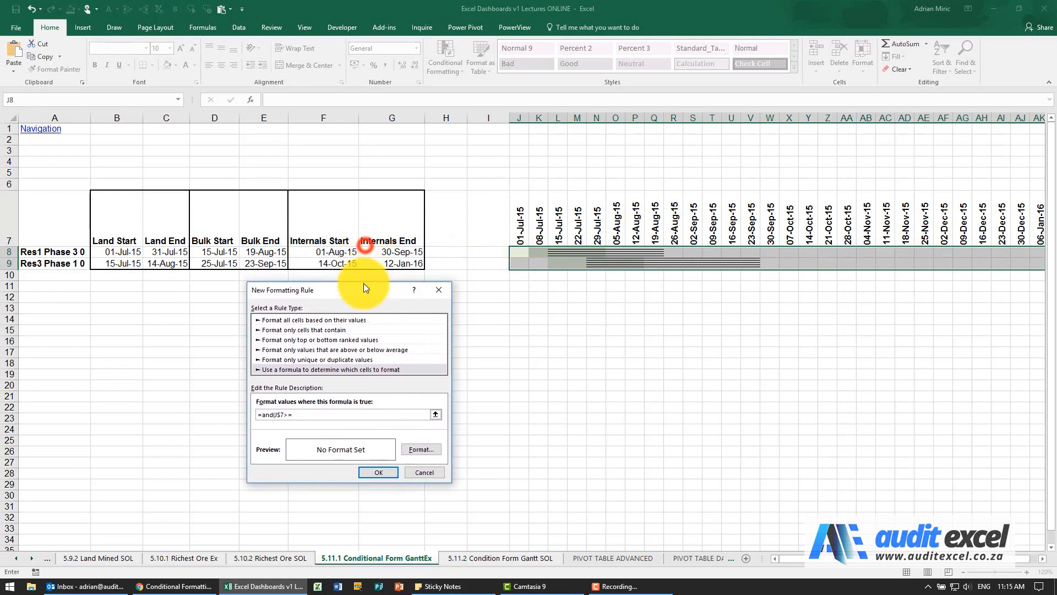
{"action": "left_click", "coordinate": [333, 251]}
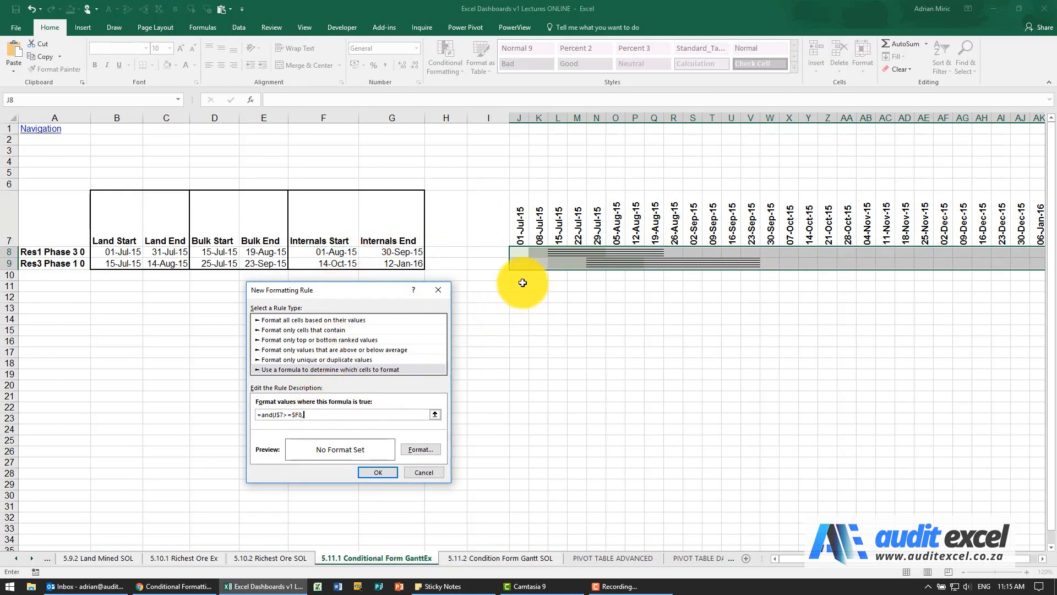
{"action": "left_click", "coordinate": [519, 206]}
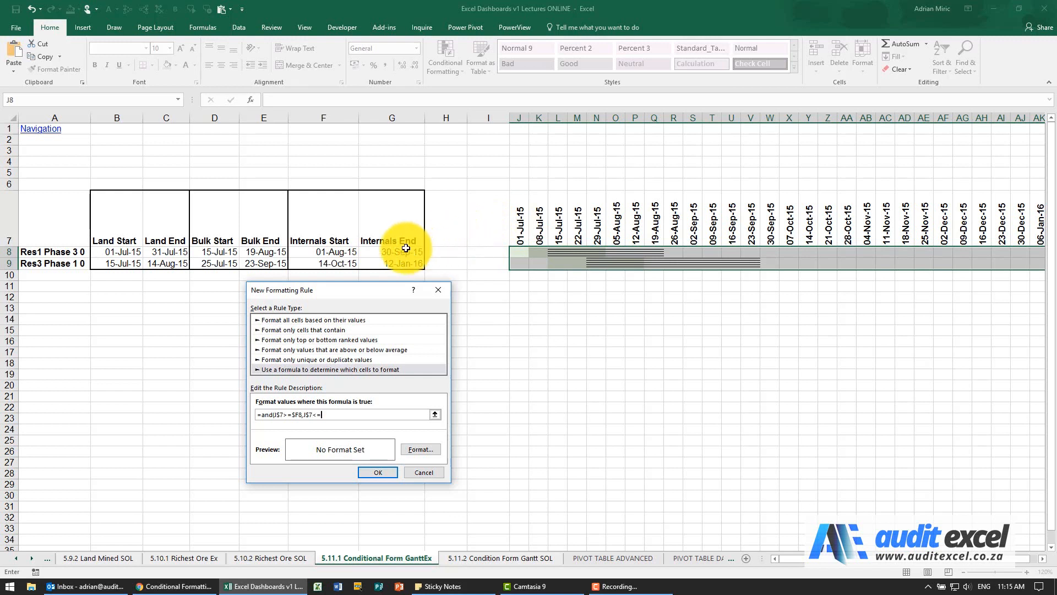
{"action": "left_click", "coordinate": [392, 251]}
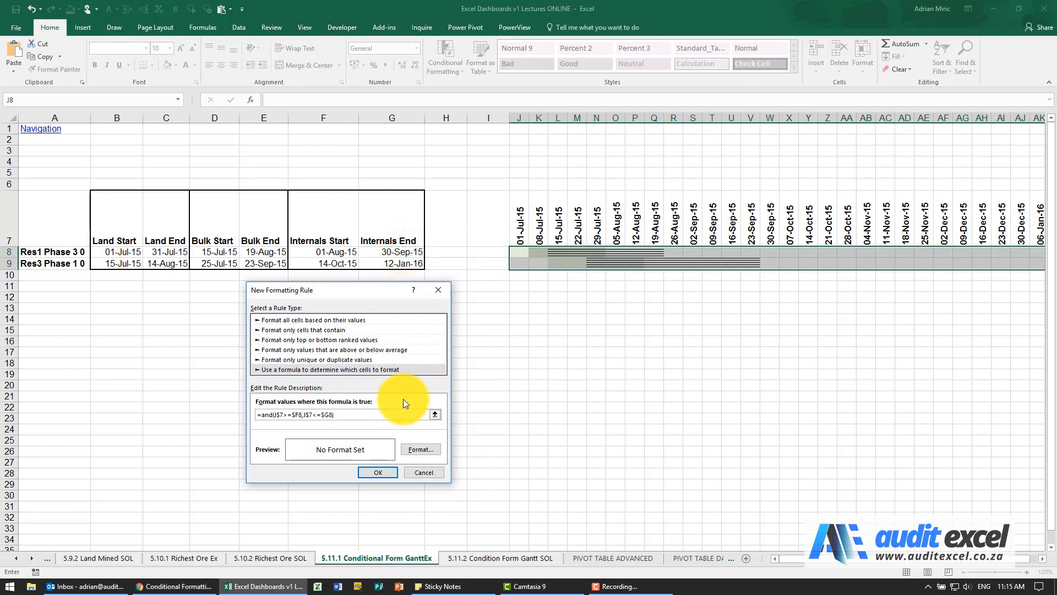
{"action": "left_click", "coordinate": [420, 449]}
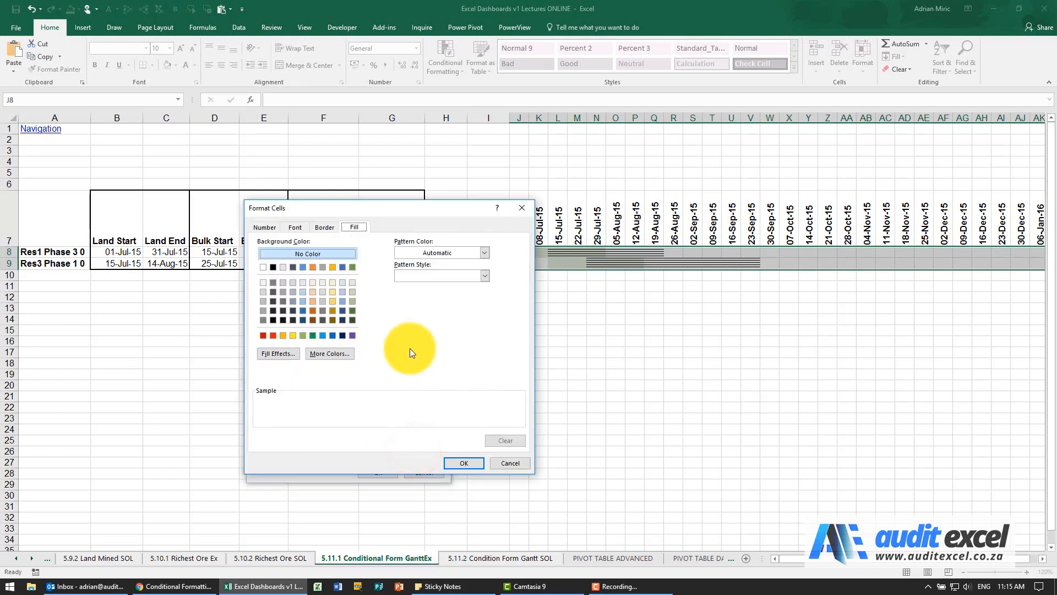
{"action": "mouse_move", "coordinate": [411, 309]}
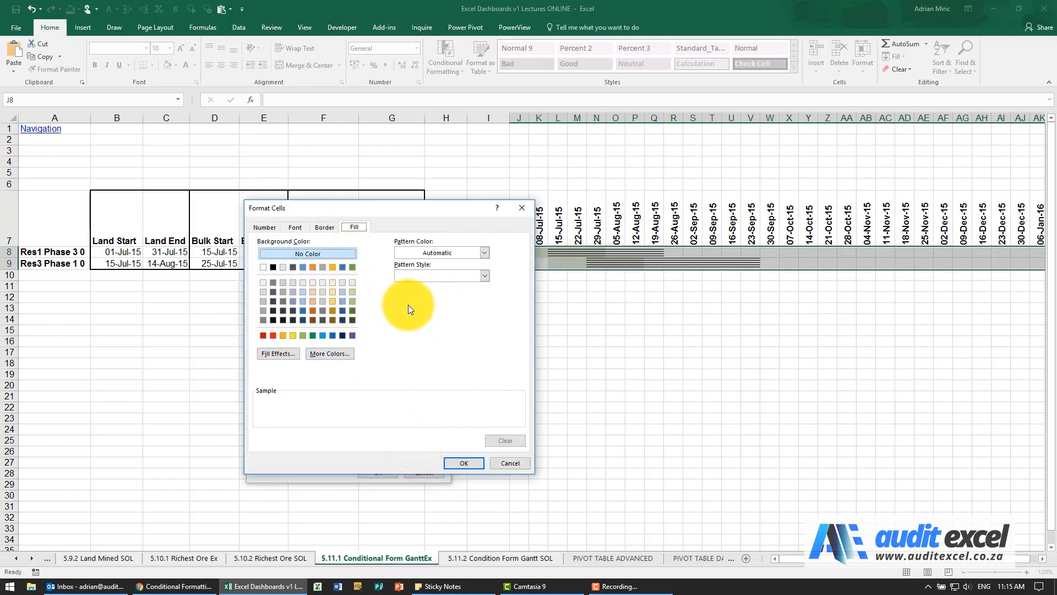
Give the internals rule a red outline border and apply it to the grid.
{"action": "left_click", "coordinate": [324, 259]}
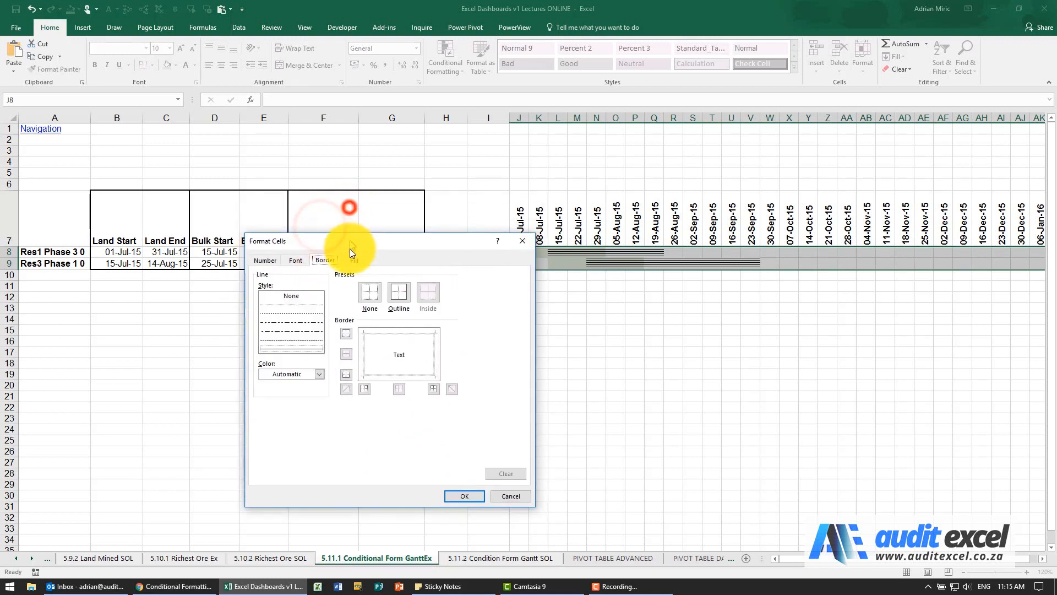
{"action": "left_click", "coordinate": [320, 395]}
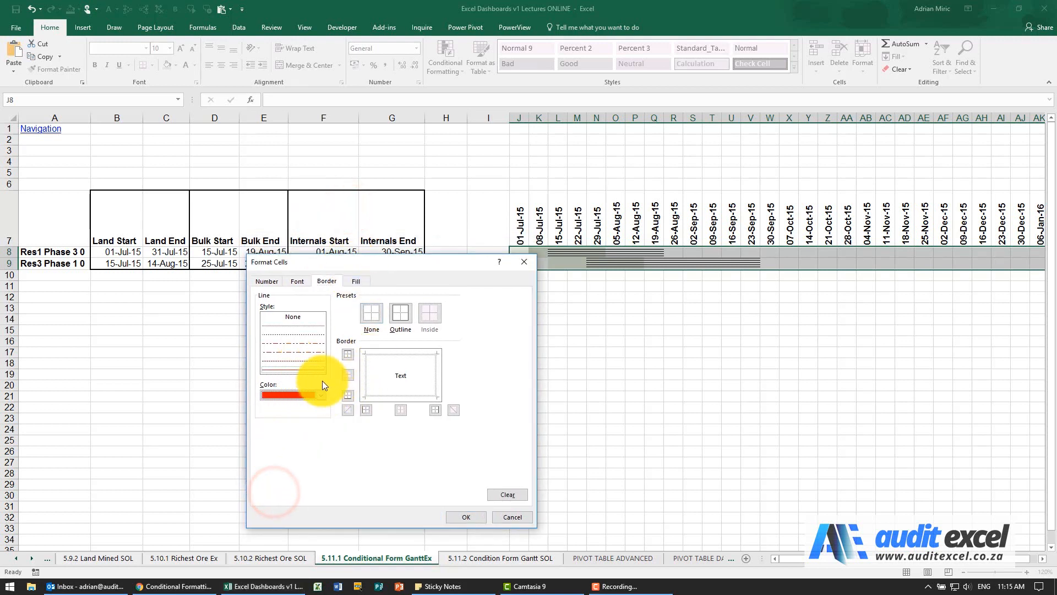
{"action": "left_click", "coordinate": [366, 409]}
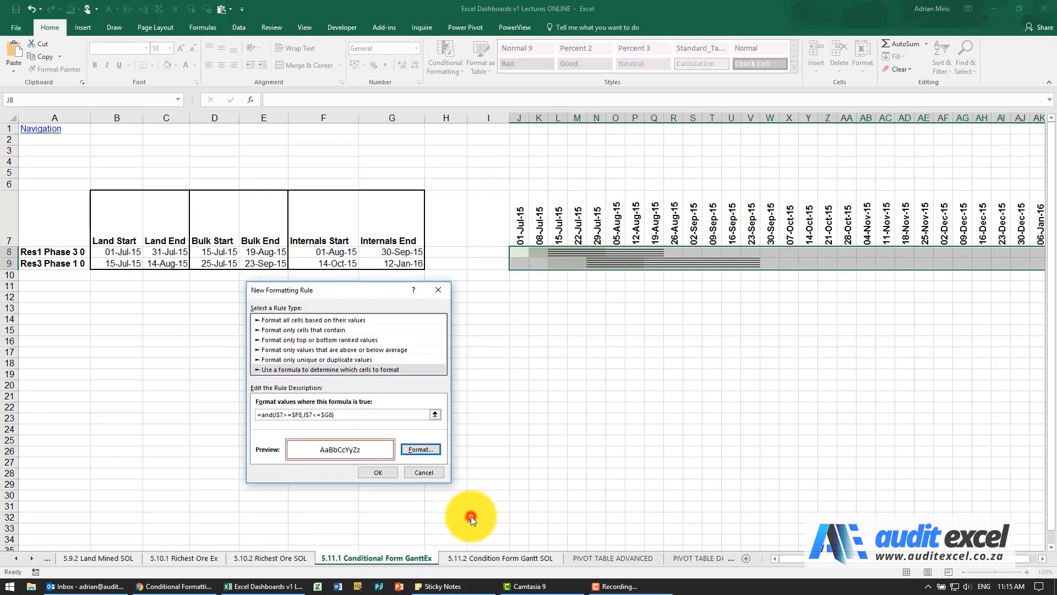
{"action": "left_click", "coordinate": [377, 472]}
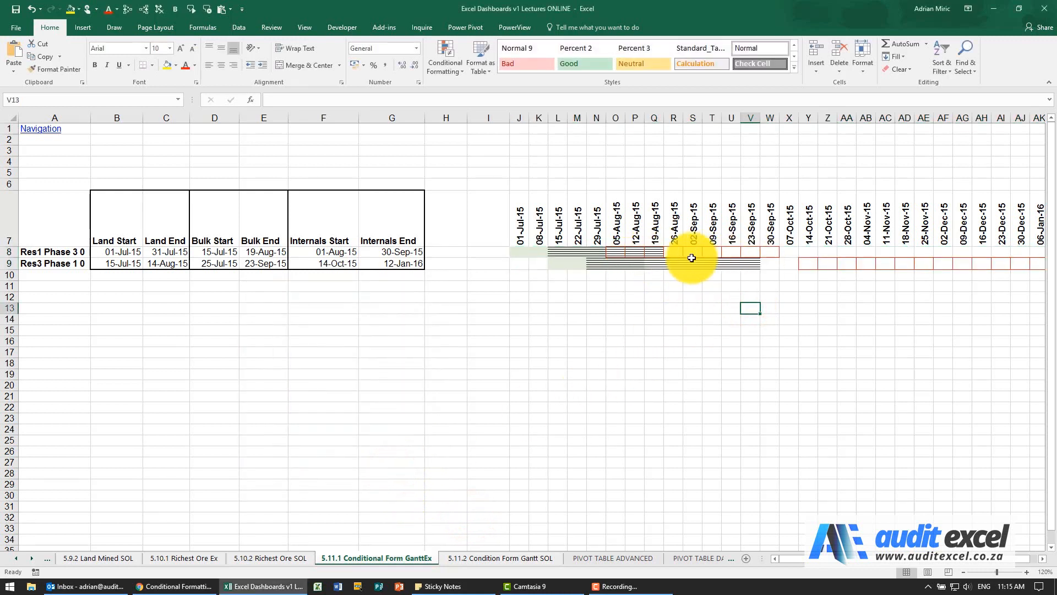
{"action": "mouse_move", "coordinate": [330, 251]}
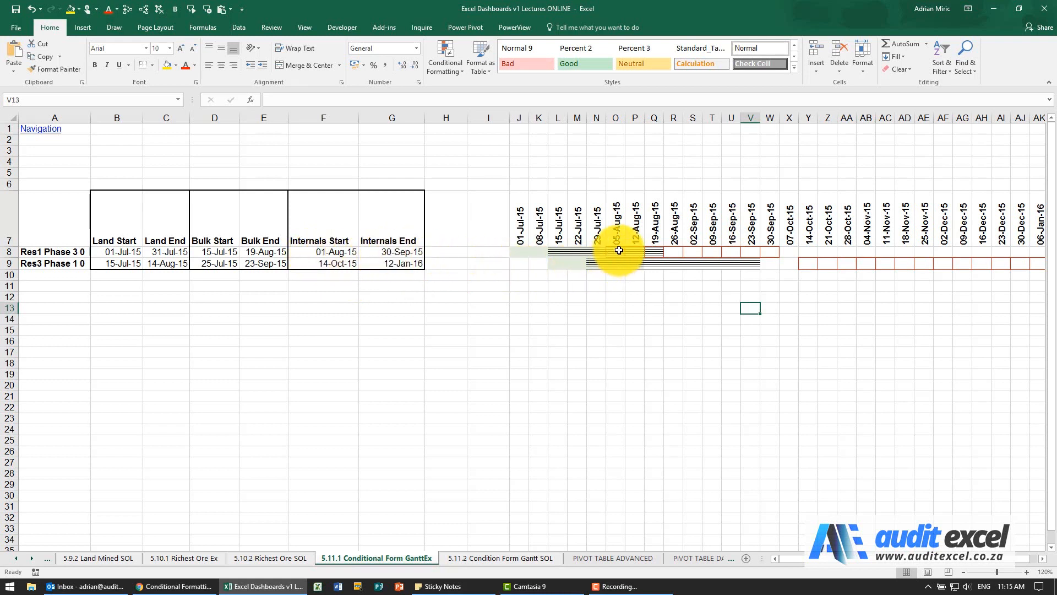
{"action": "mouse_move", "coordinate": [773, 247]}
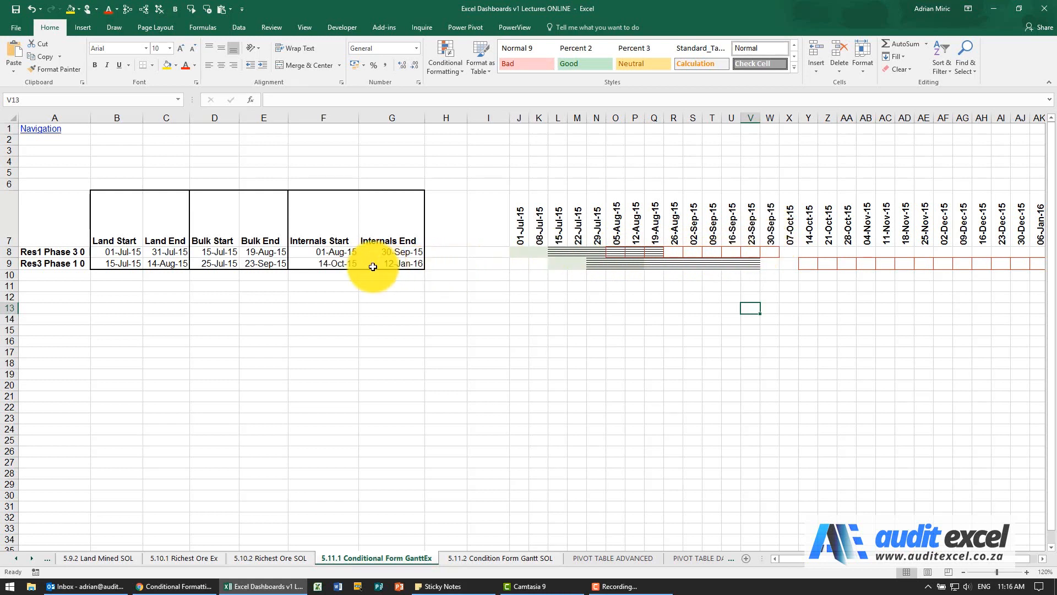
Change Res1's Internals Start in F8 to 5 Jul (05-Jul-15).
{"action": "left_click", "coordinate": [336, 252]}
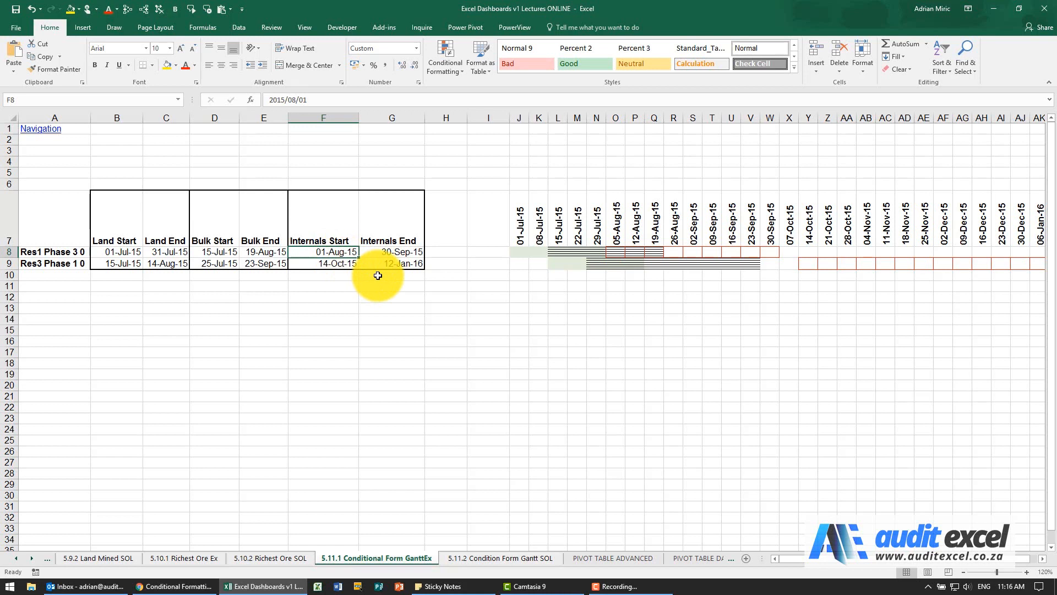
{"action": "type", "text": "5 jul"}
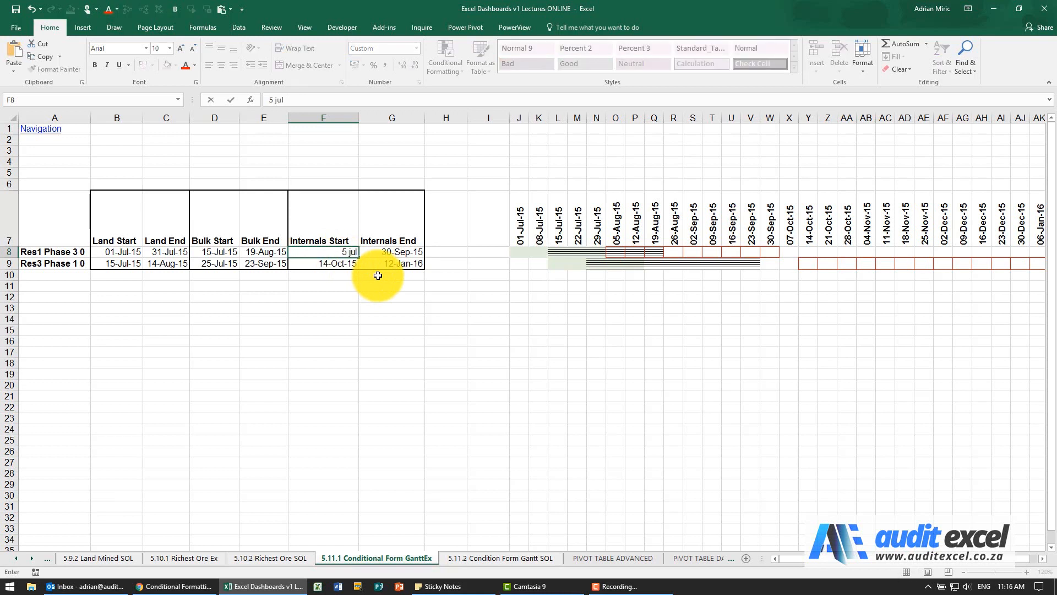
{"action": "key", "text": "Enter"}
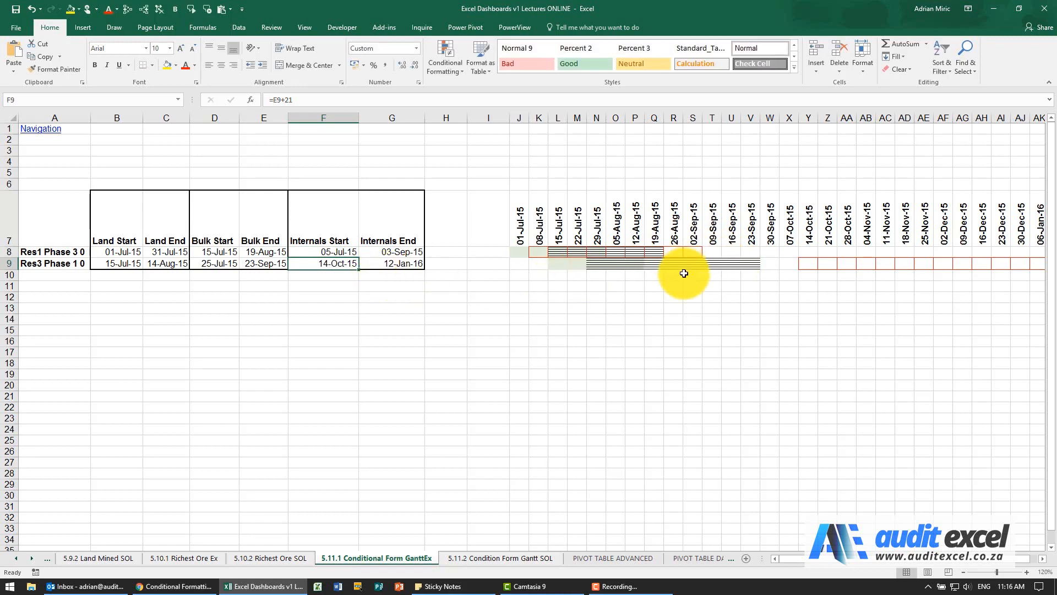
{"action": "mouse_move", "coordinate": [539, 260]}
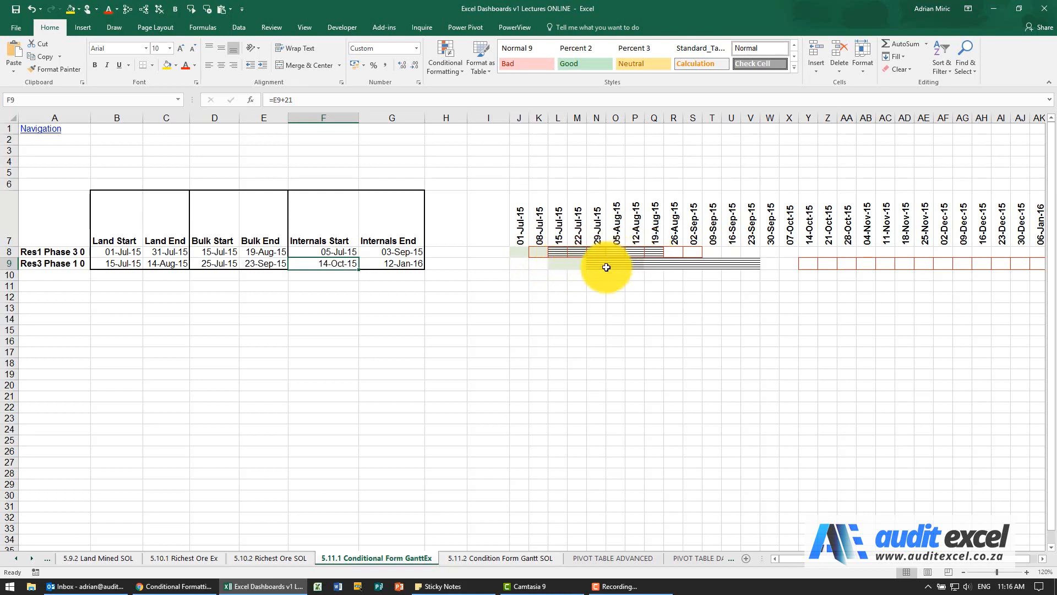
{"action": "mouse_move", "coordinate": [606, 256]}
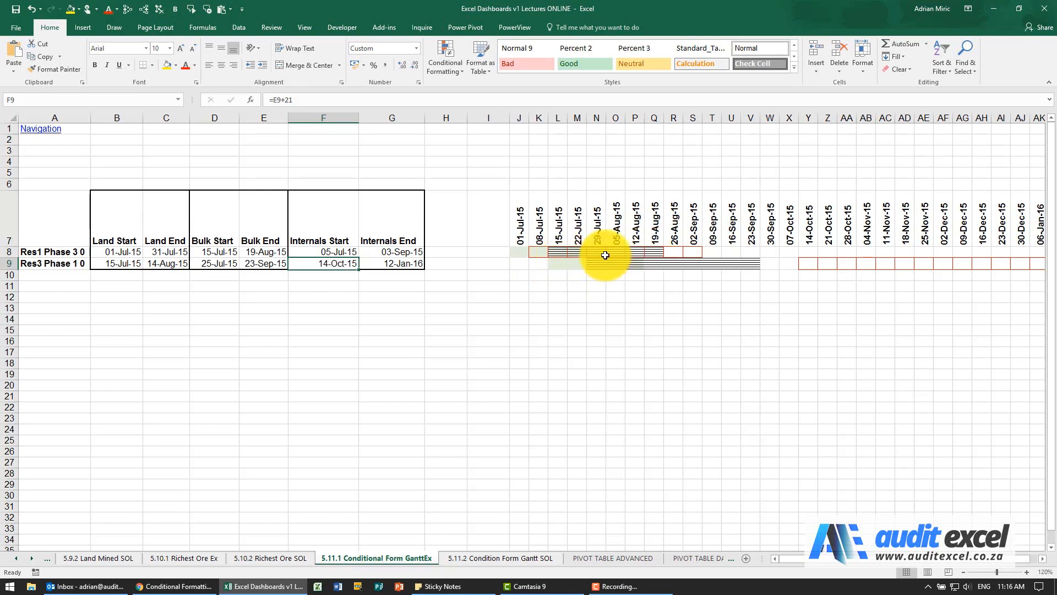